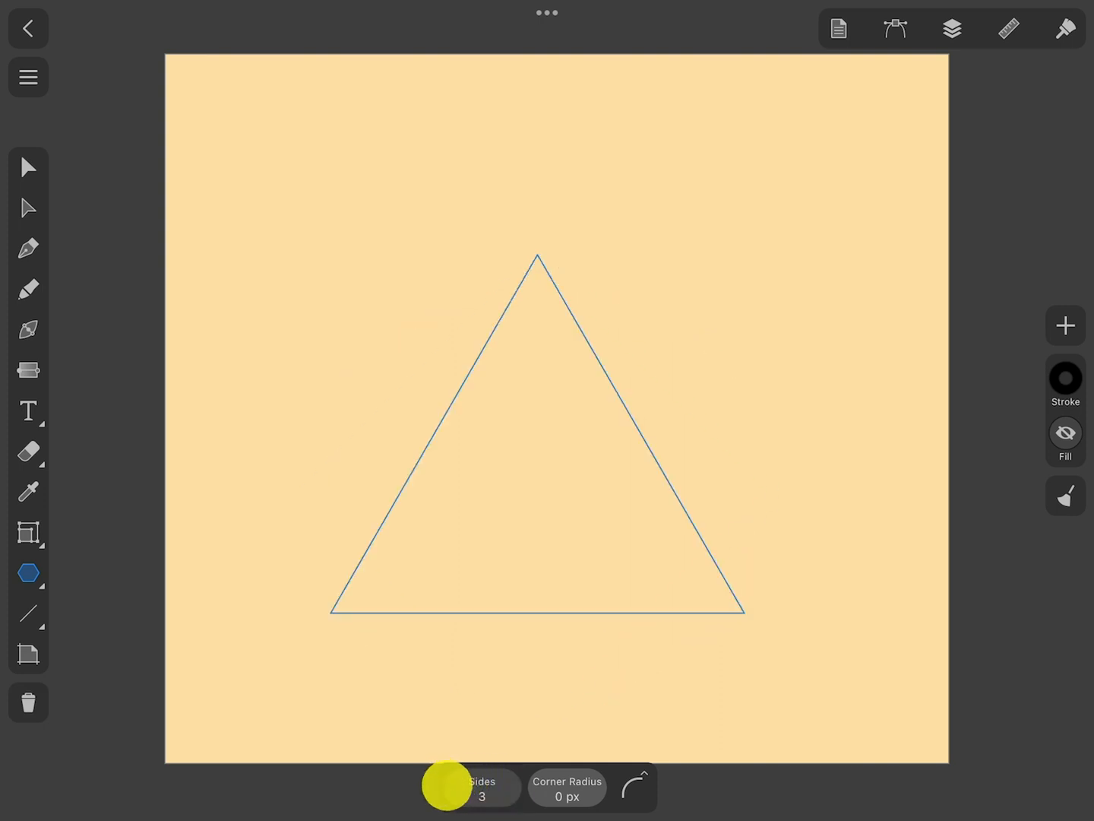
- Raise the triangle's stroke width to 12 pt for a thick black outline
left_click(895, 28)
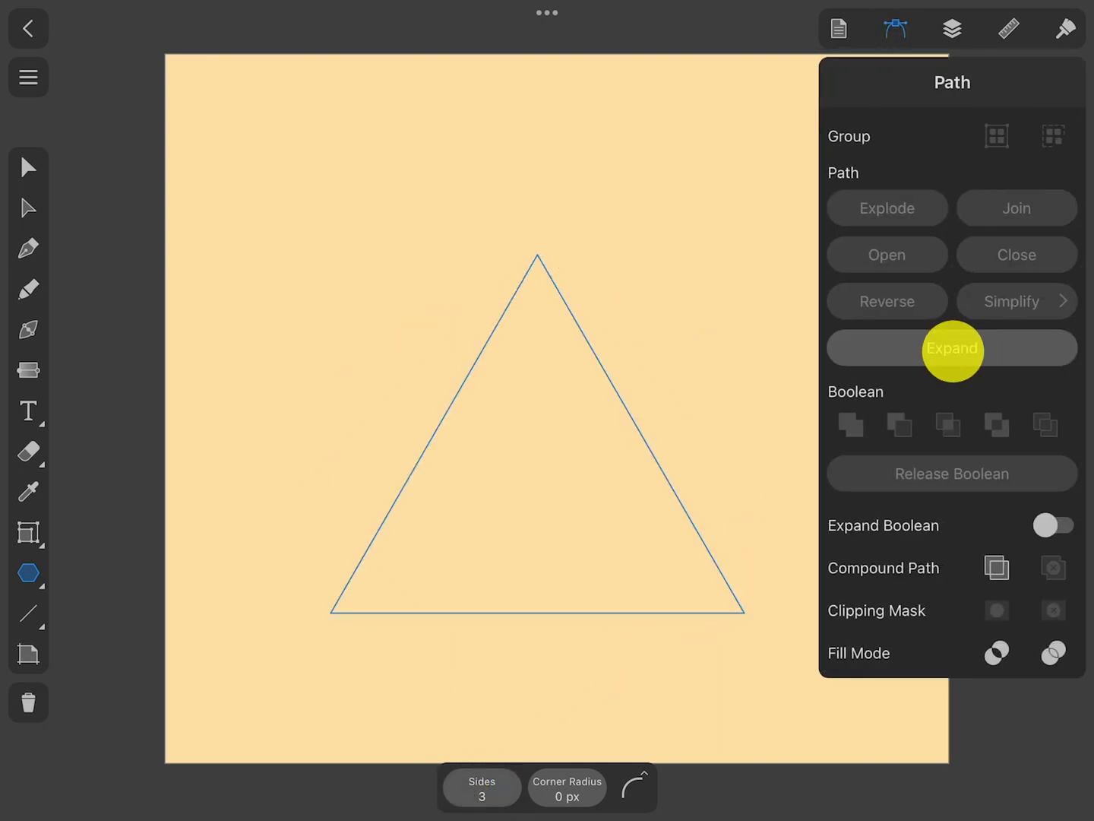
left_click(1064, 29)
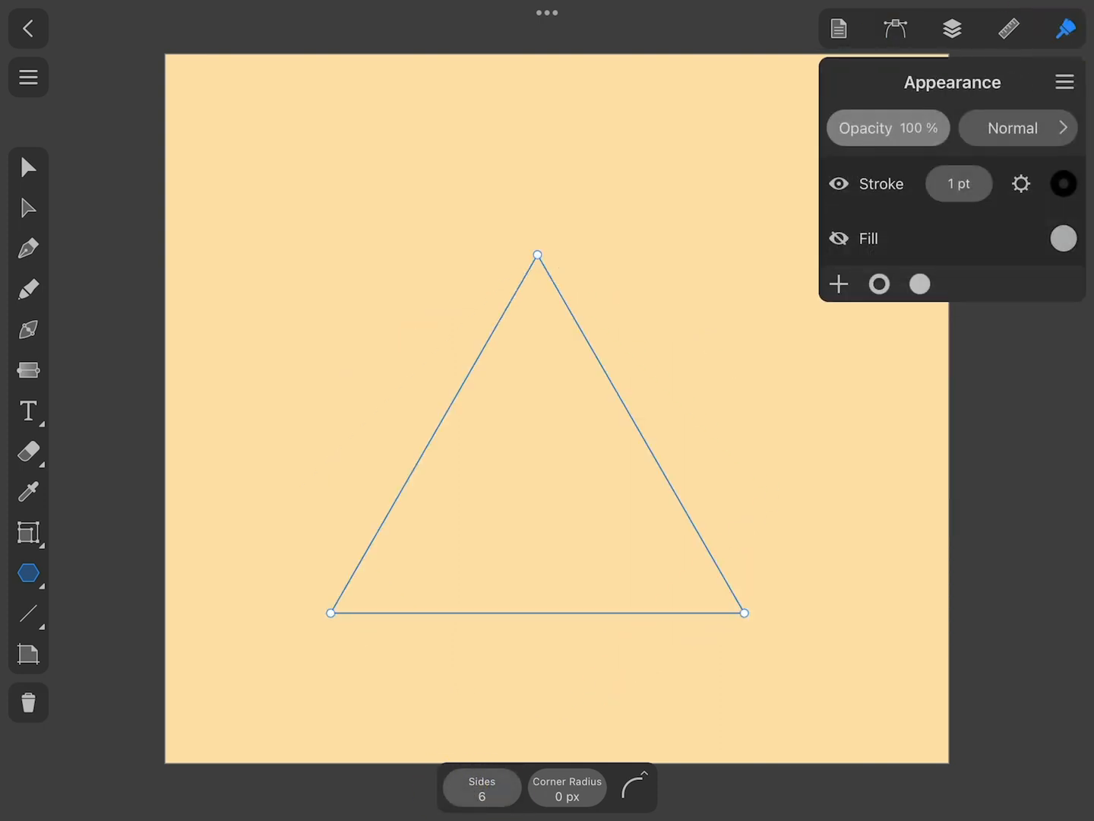
left_click(958, 182)
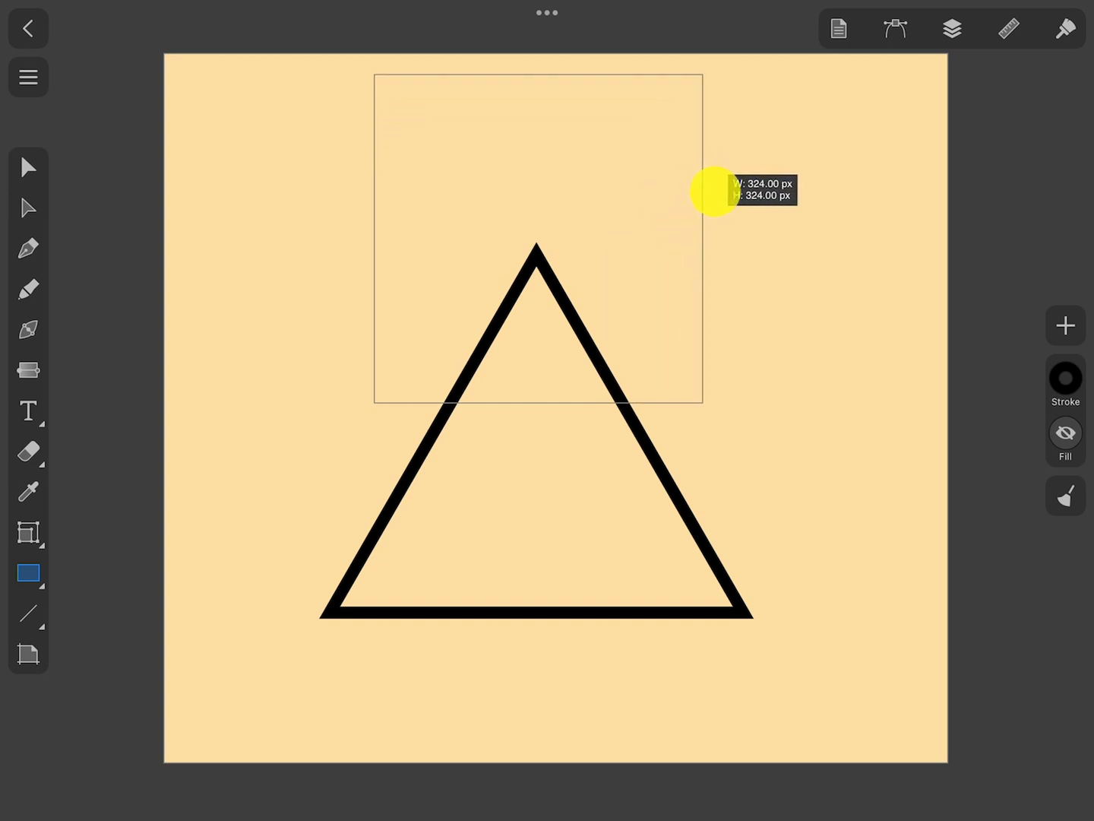
- Fill the square white and reorder the triangle above it in the Layers panel
left_click(1064, 28)
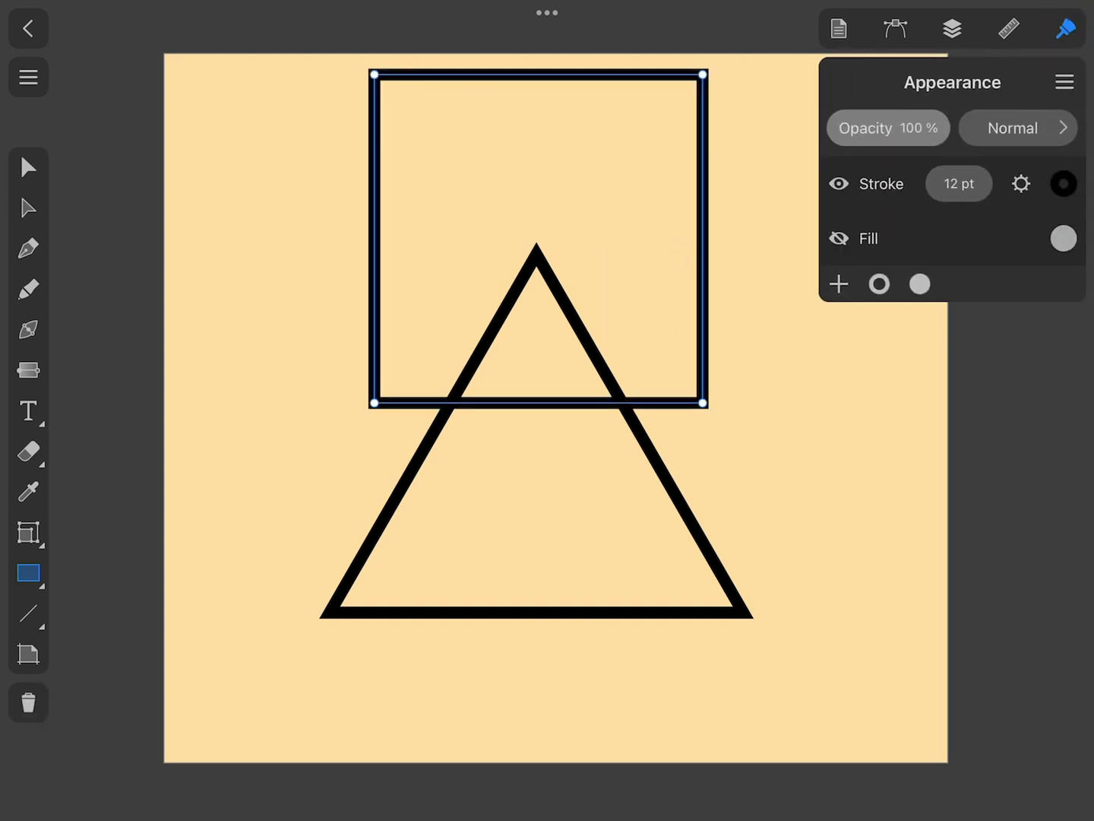
left_click(1064, 237)
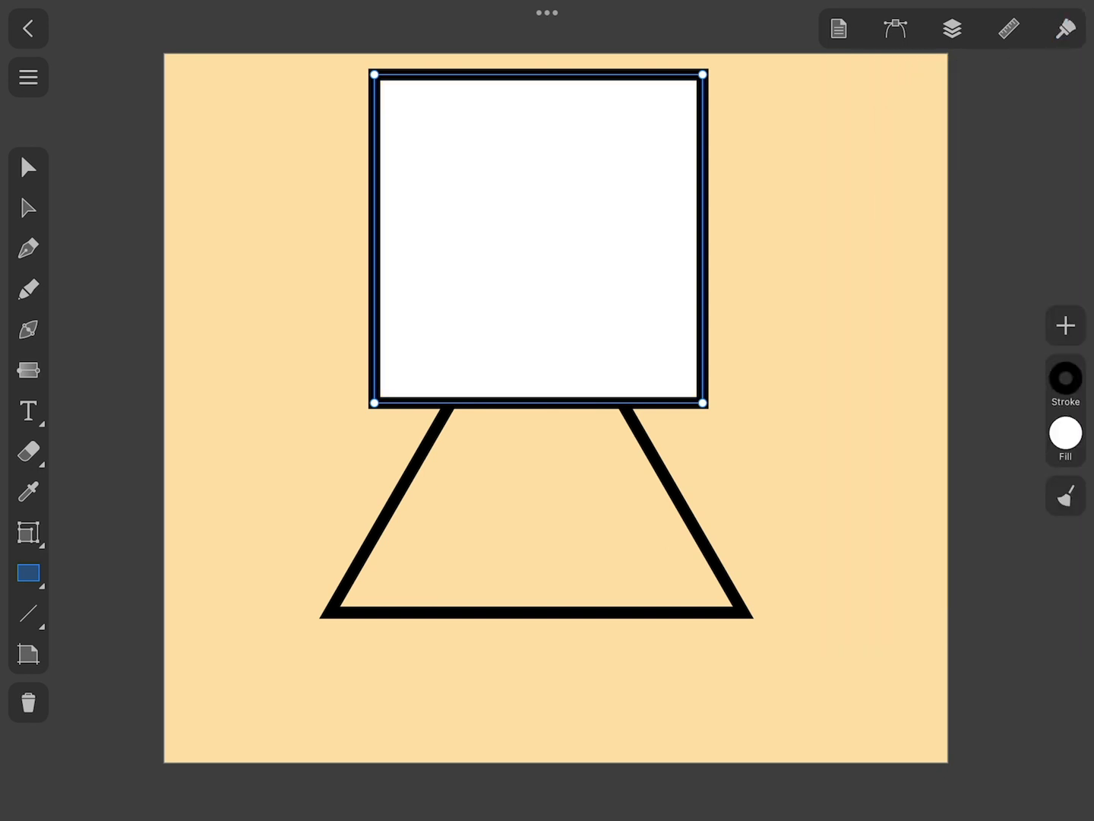
left_click(952, 28)
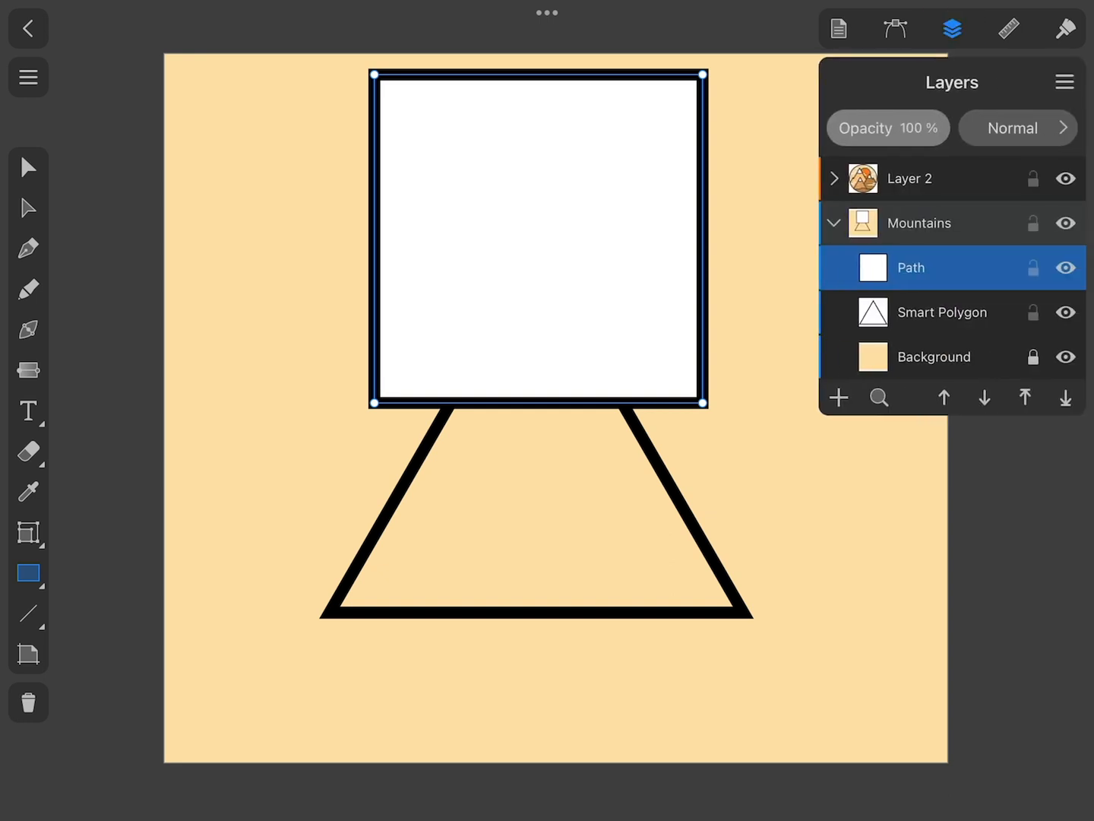
left_click(943, 311)
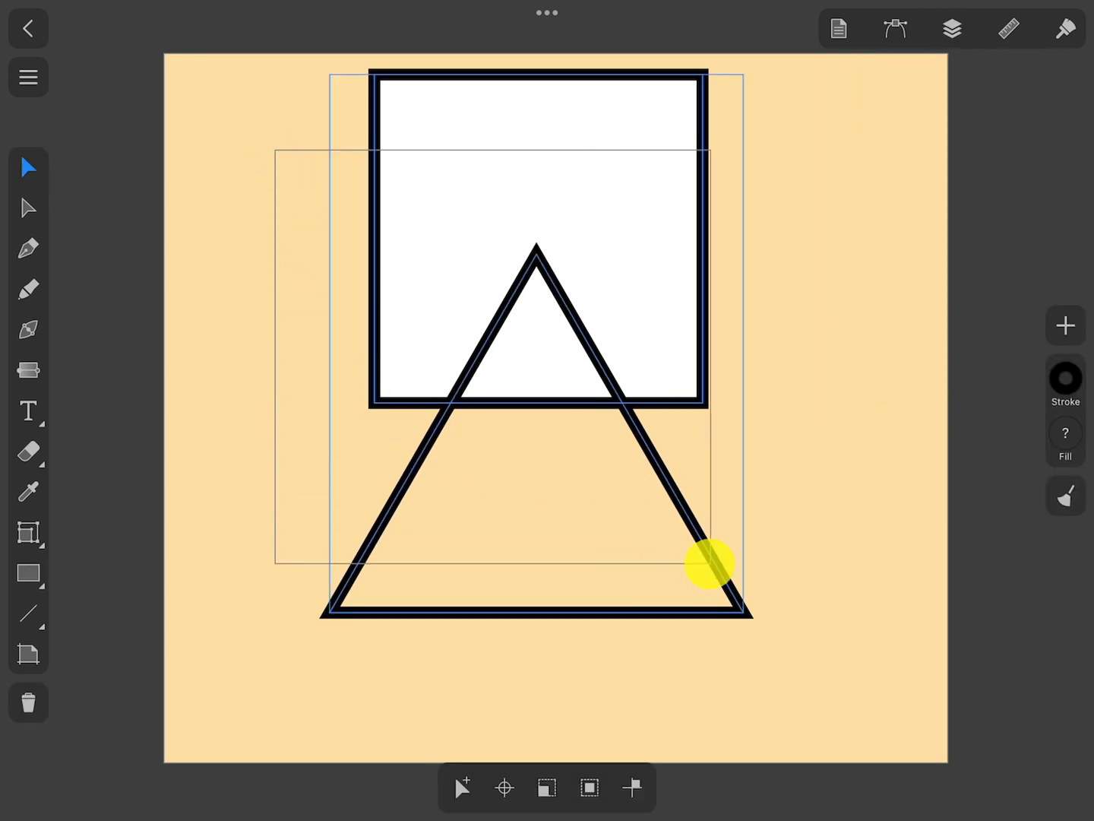
- Apply a Clipping Mask so the square is clipped inside the triangle
left_click(896, 27)
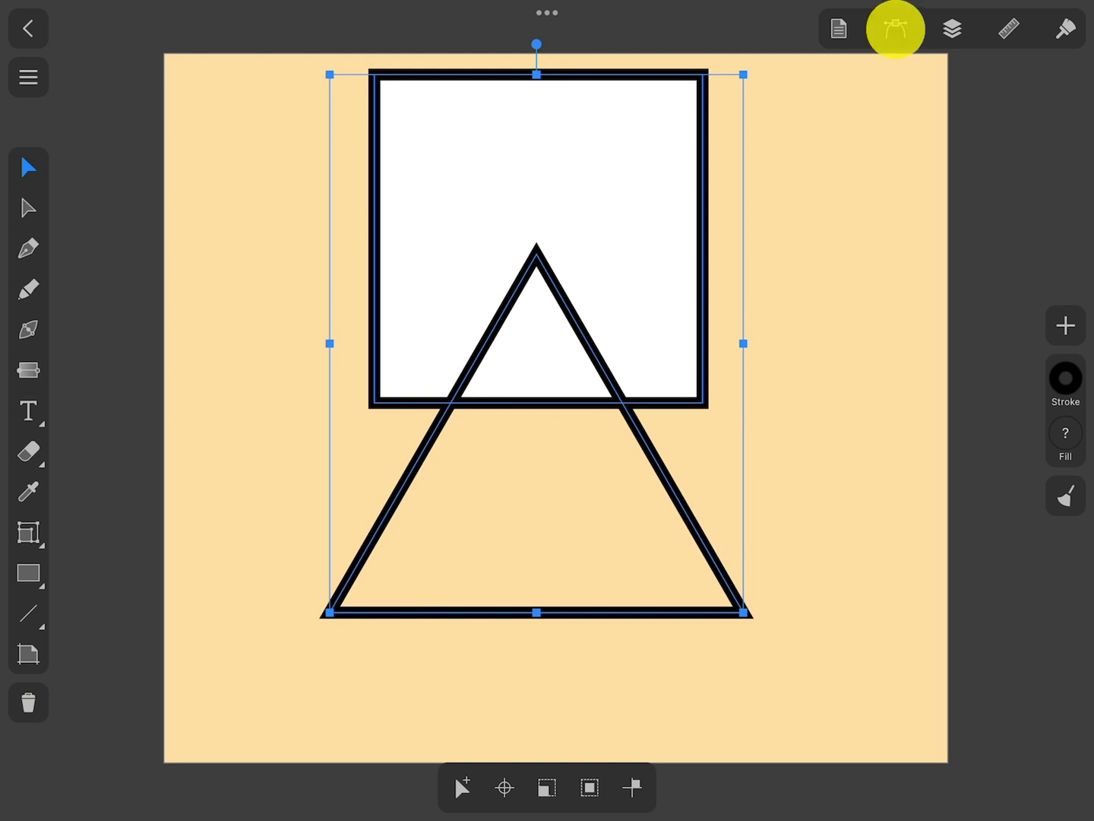
left_click(895, 27)
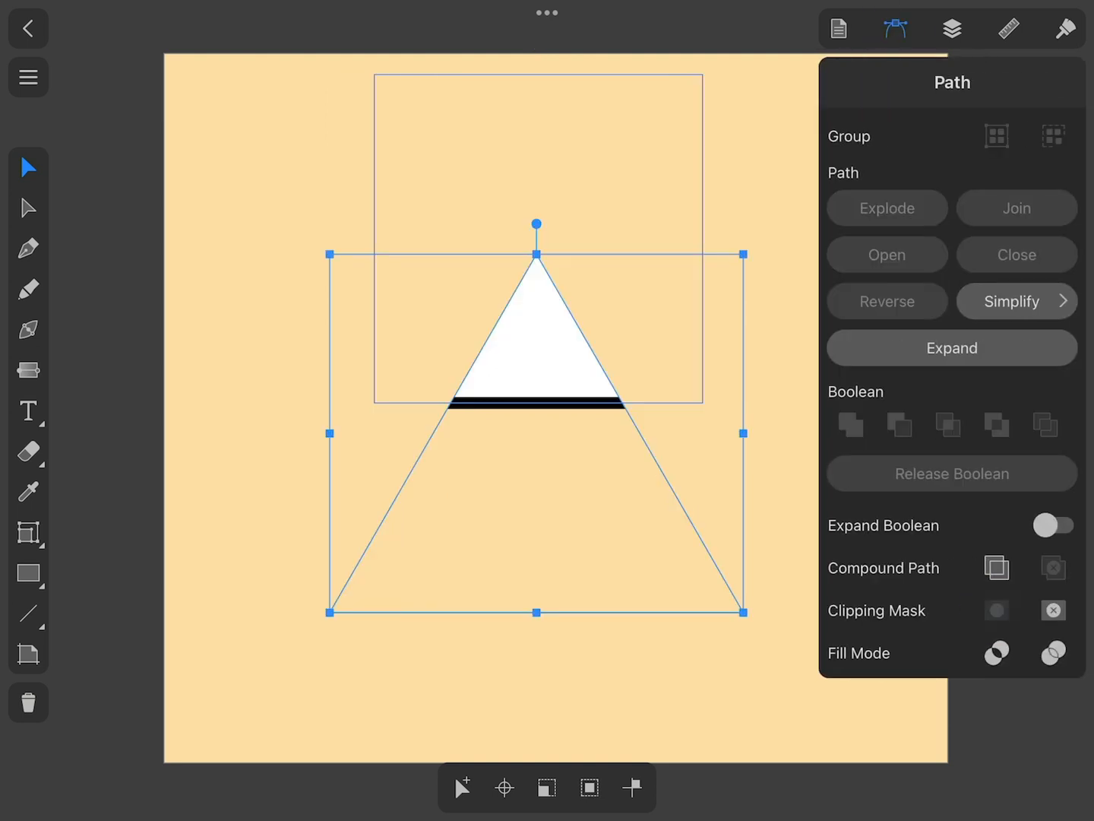
left_click(897, 29)
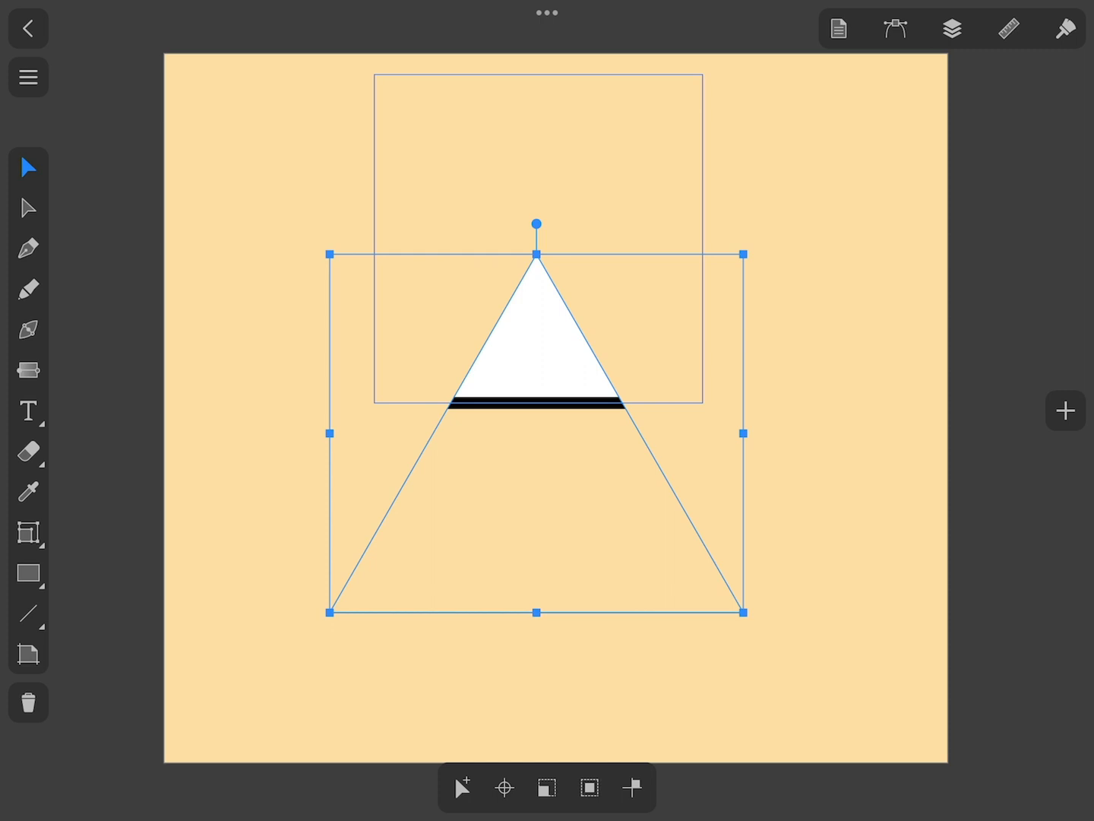
- Expand the Clipping Group and turn off the triangle's stroke visibility
left_click(952, 27)
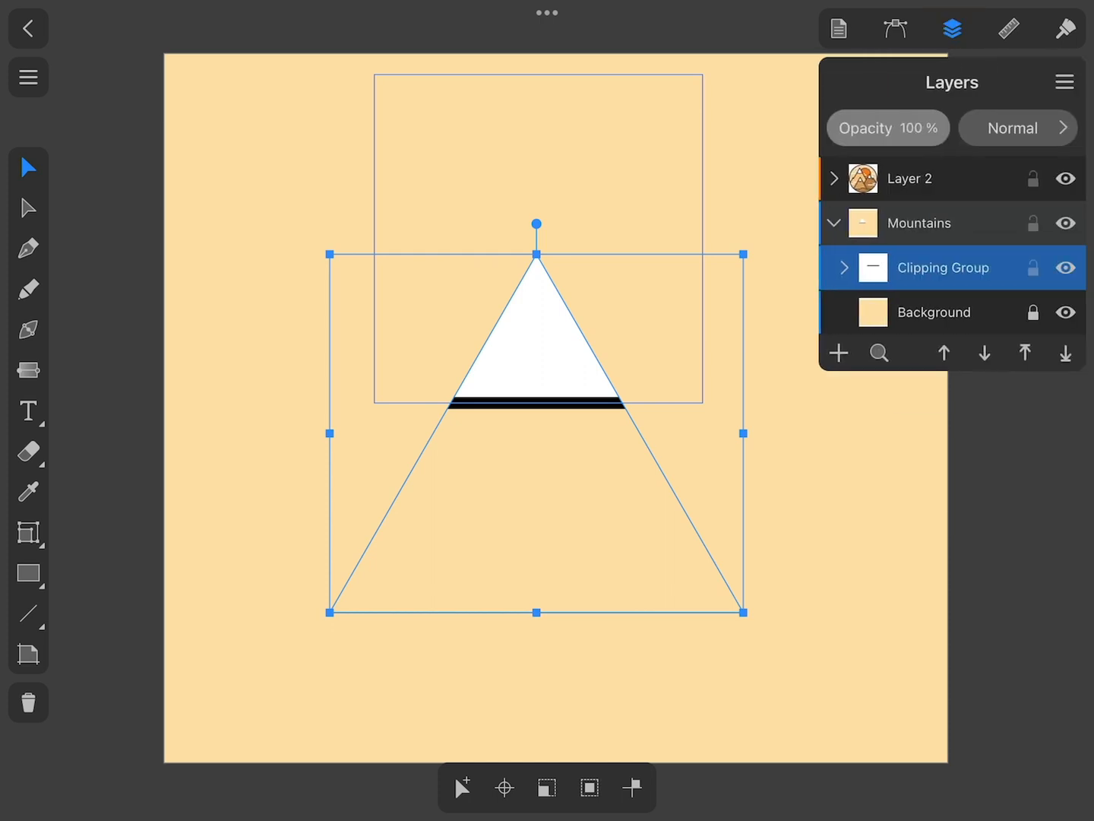
left_click(842, 267)
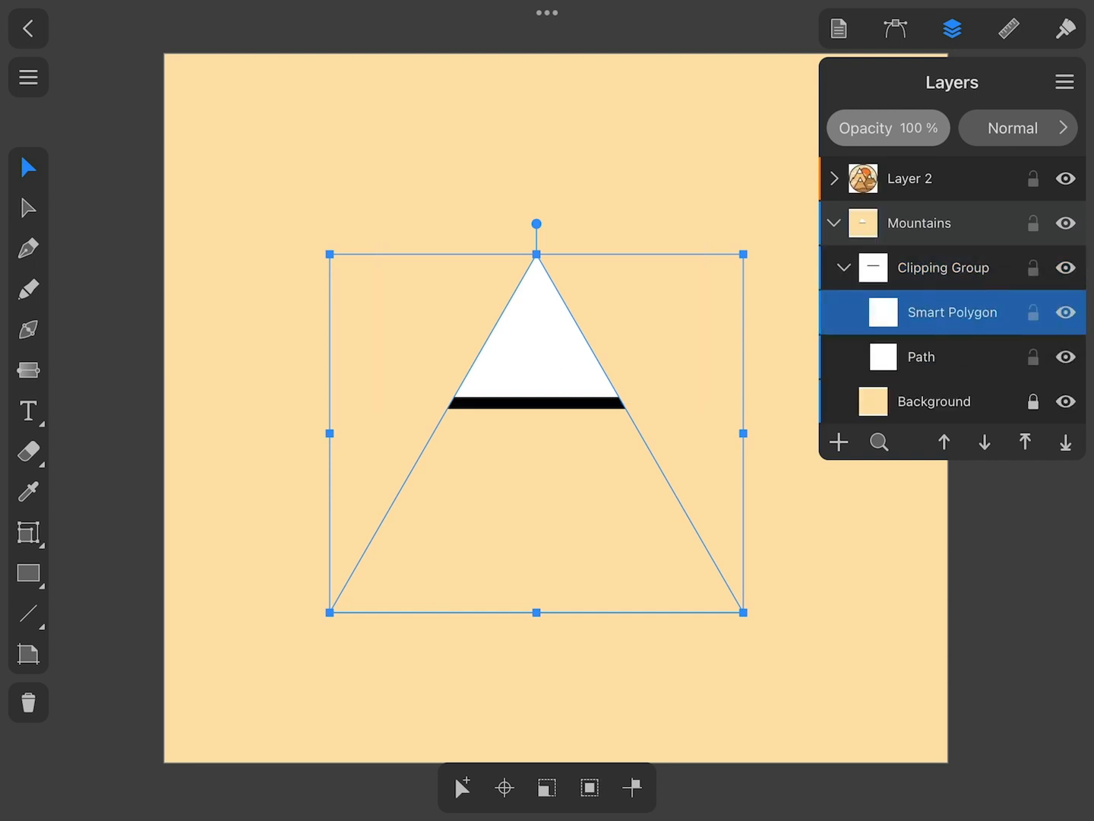
left_click(1064, 28)
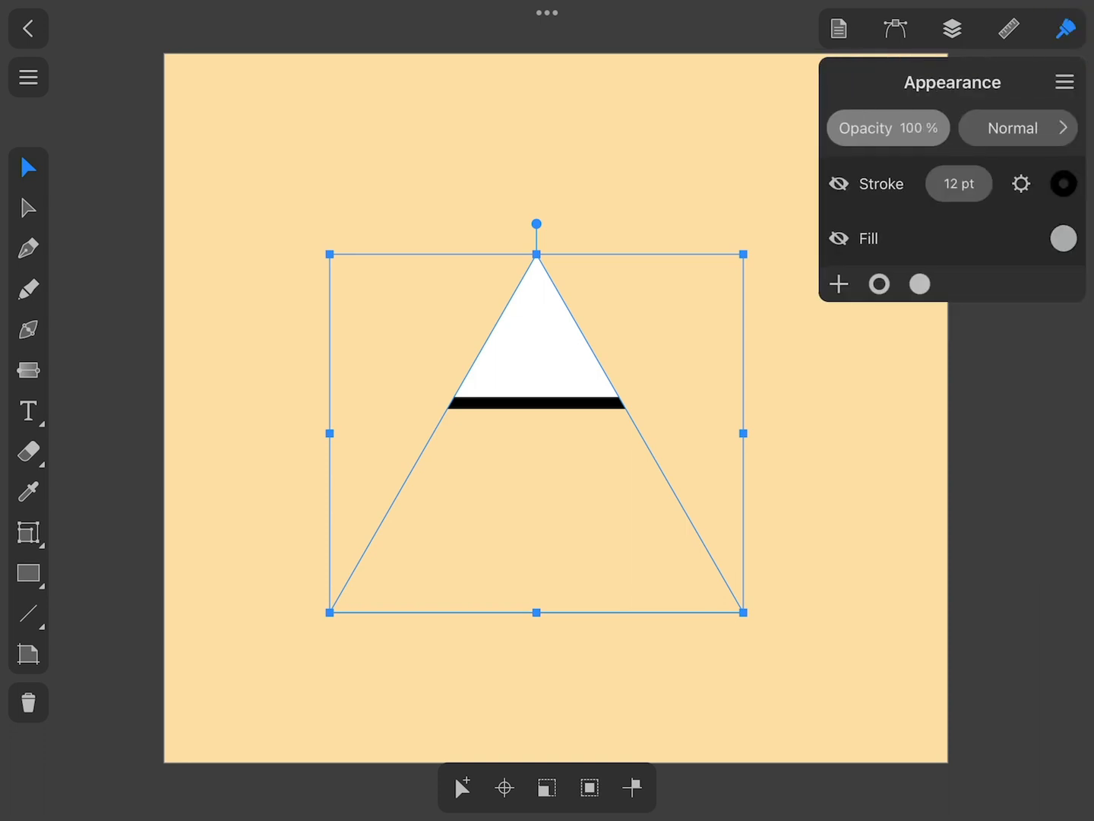
left_click(839, 182)
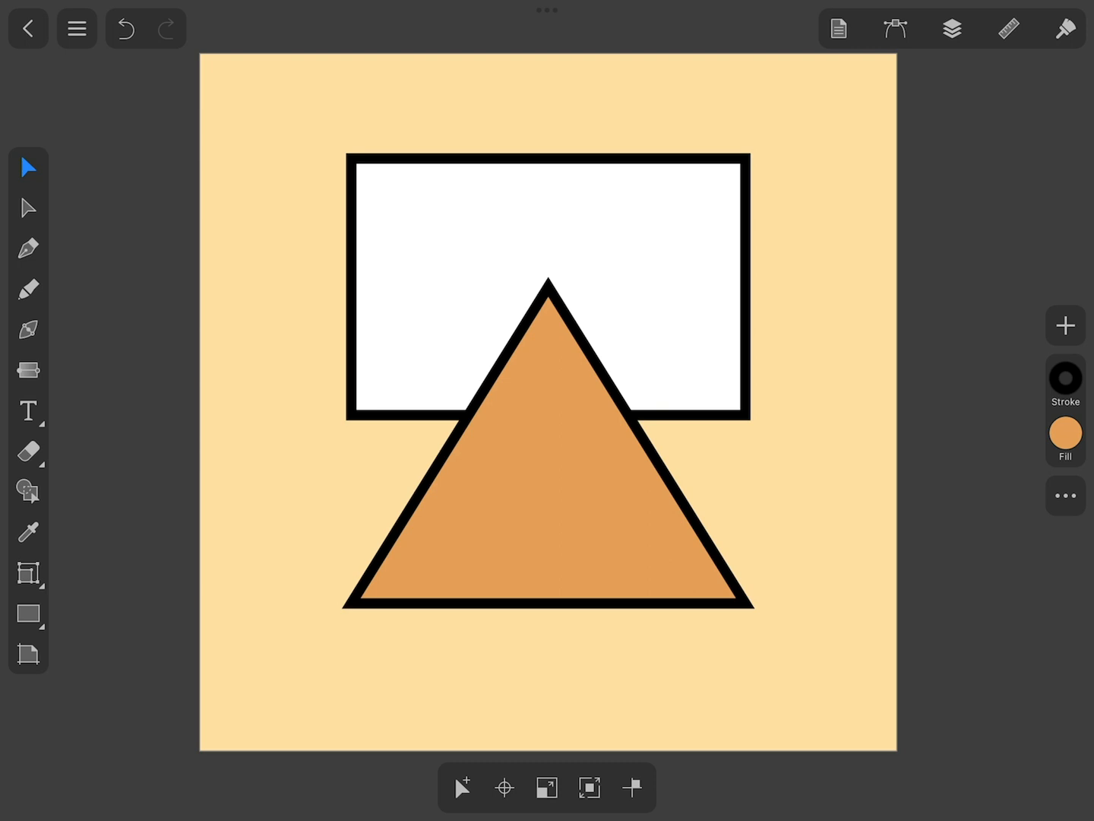
- Clip the white rectangle inside the orange triangle and expand the Clipping Group
left_click(951, 28)
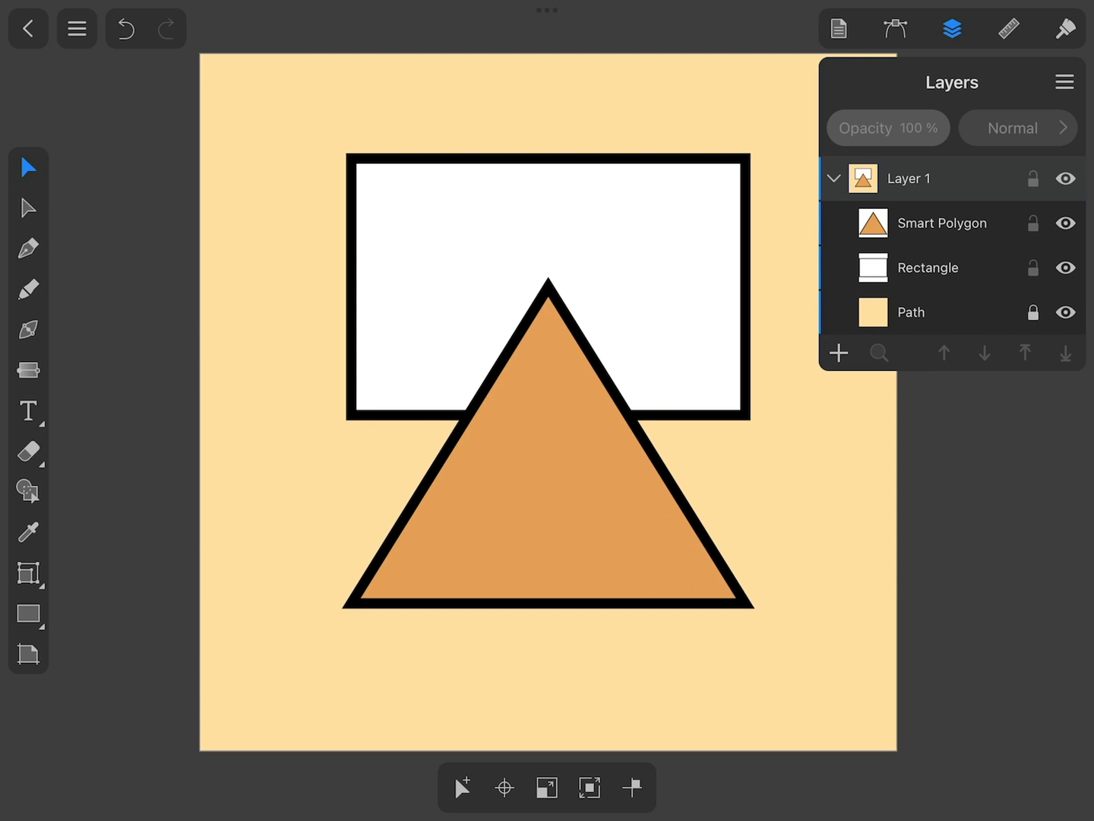
left_click(927, 268)
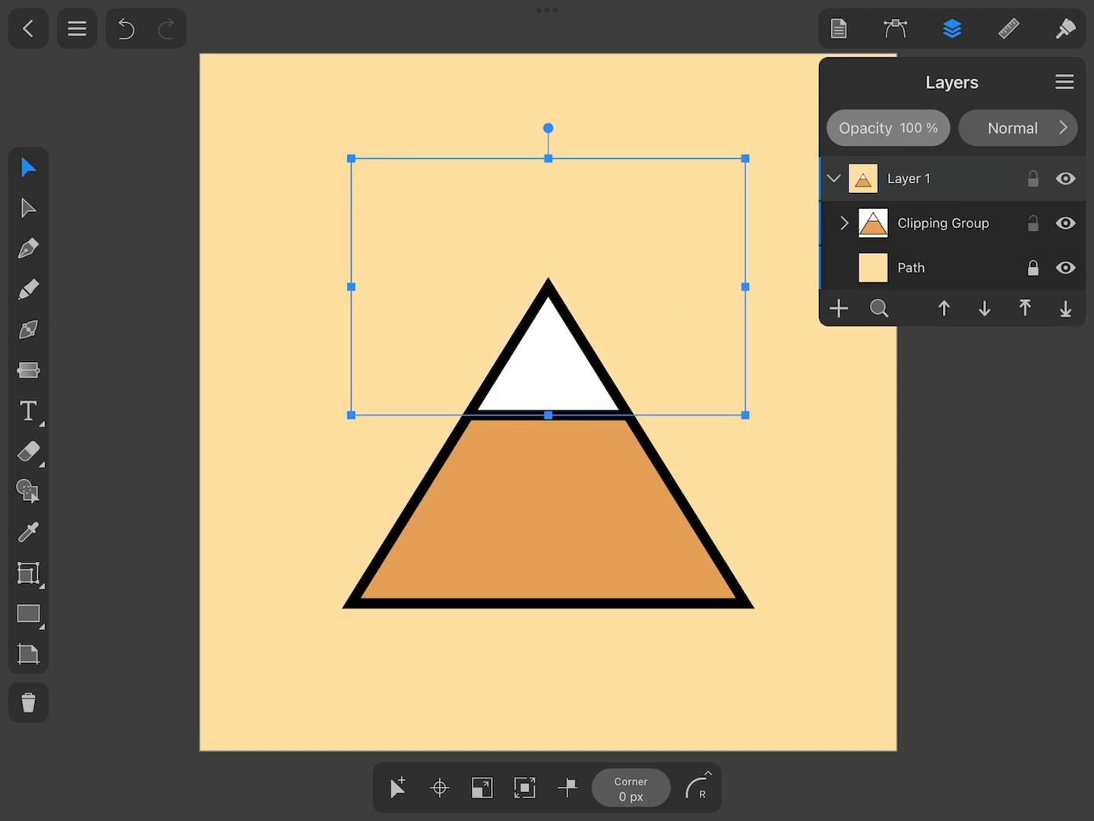
left_click(842, 222)
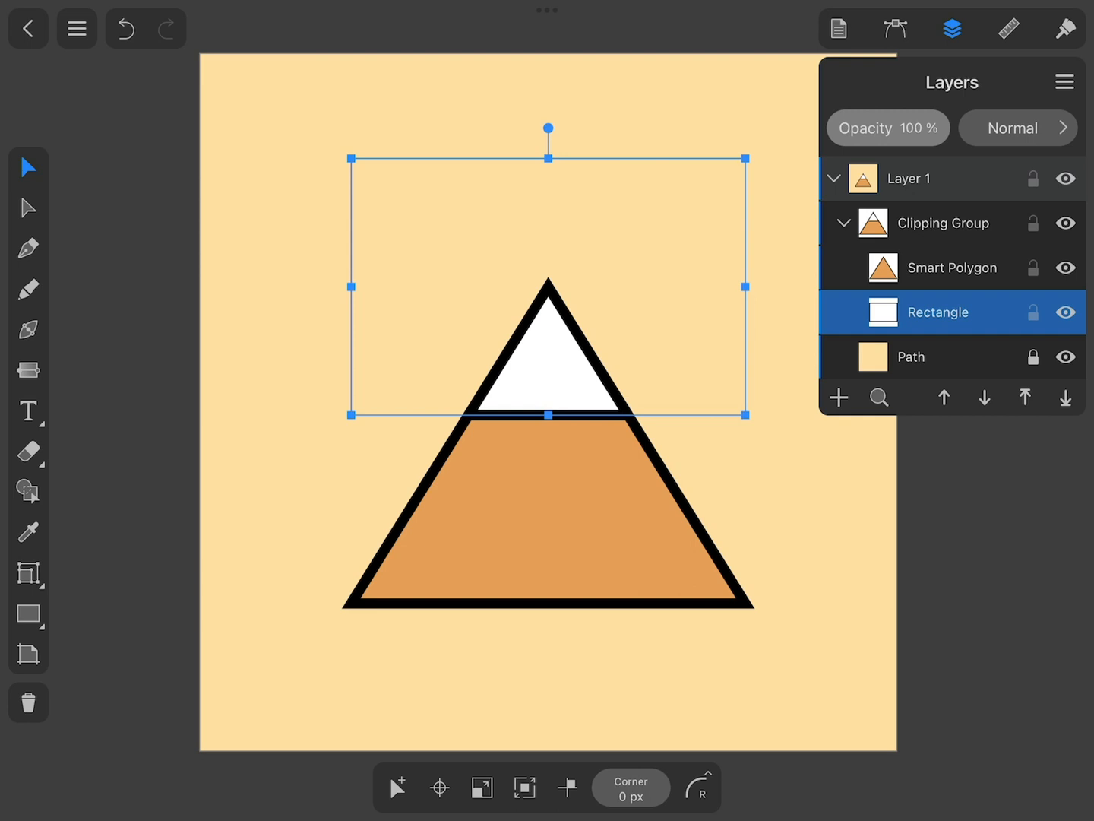
- Check the triangle and rectangle children, collapse the group and start a curved stroke
left_click(951, 268)
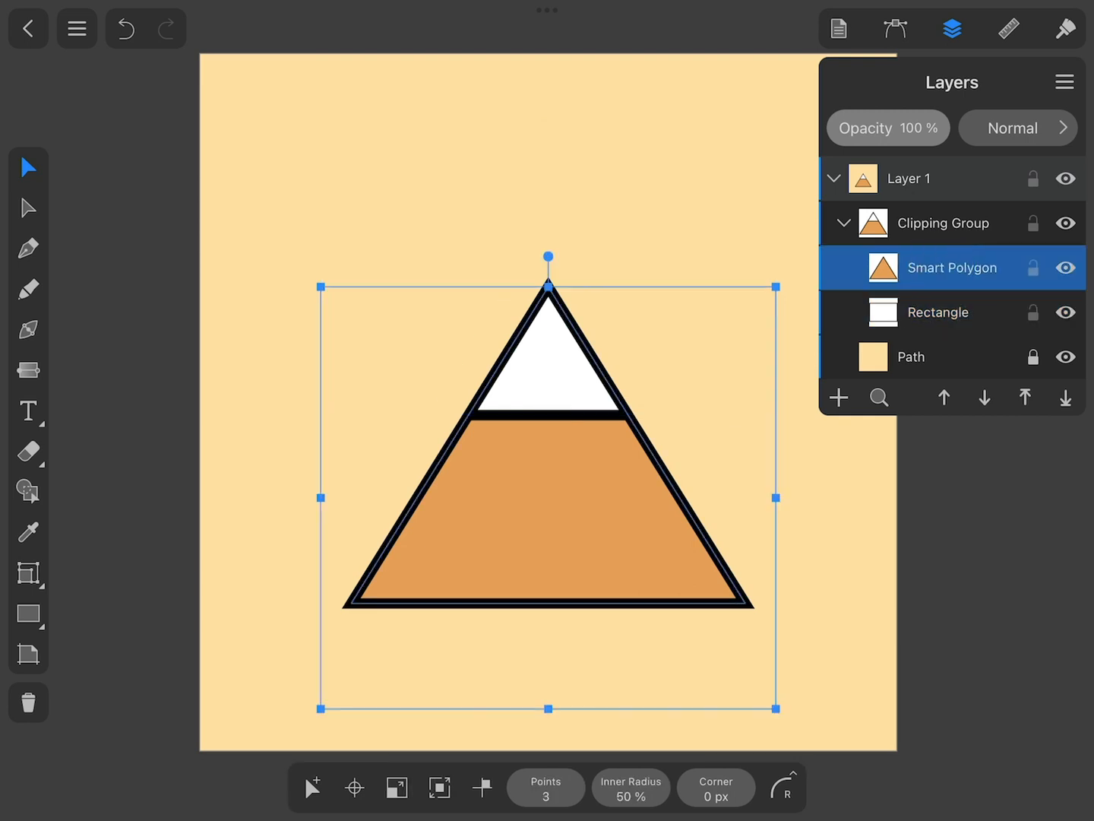
left_click(939, 311)
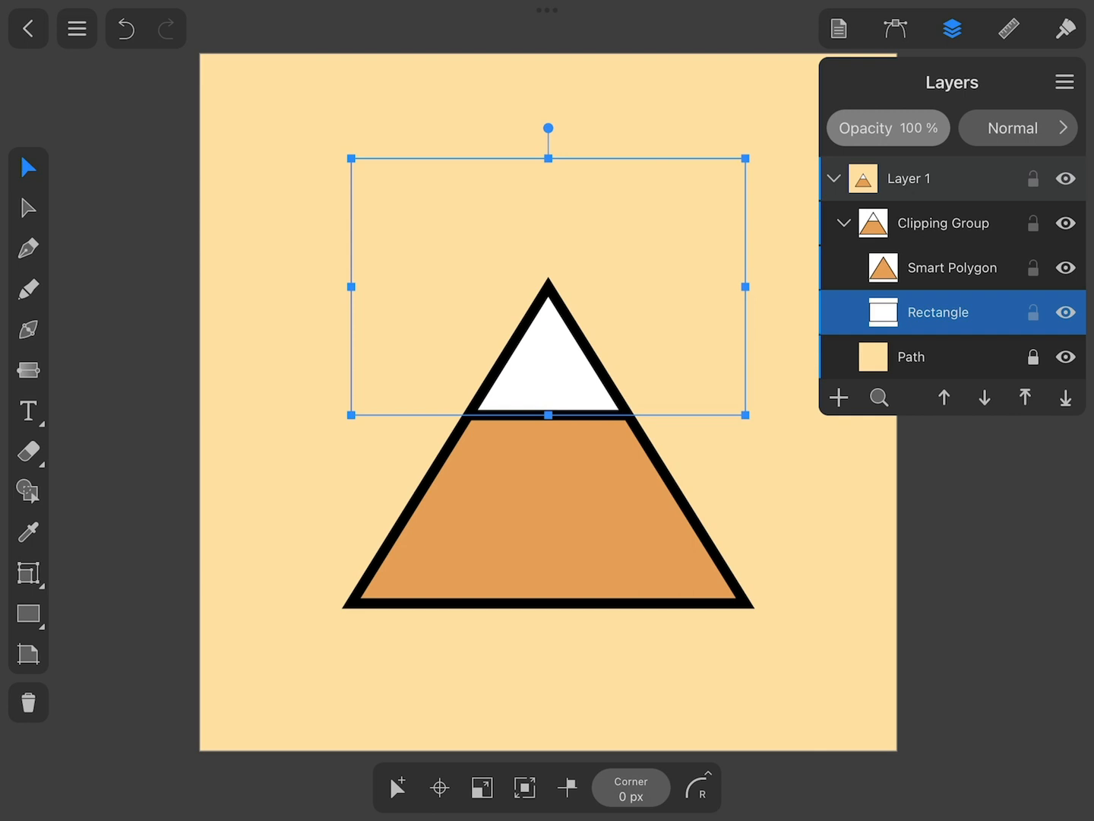
left_click(951, 267)
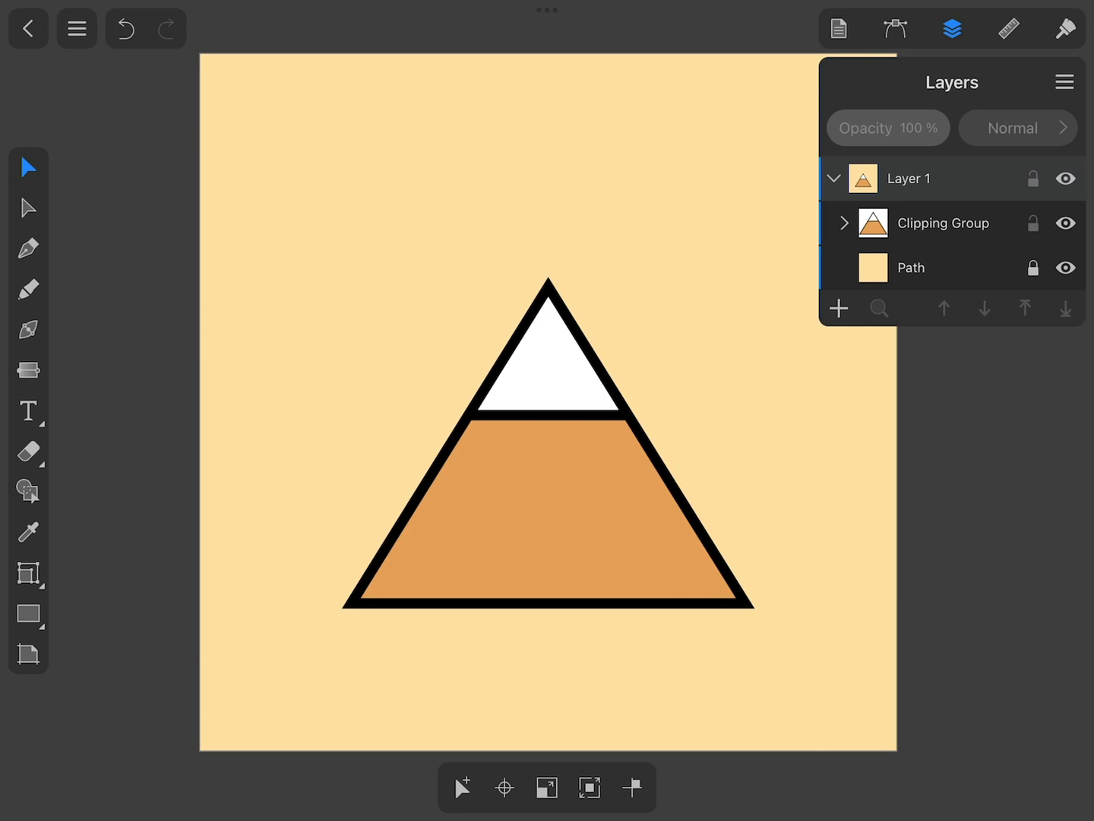
left_click(27, 288)
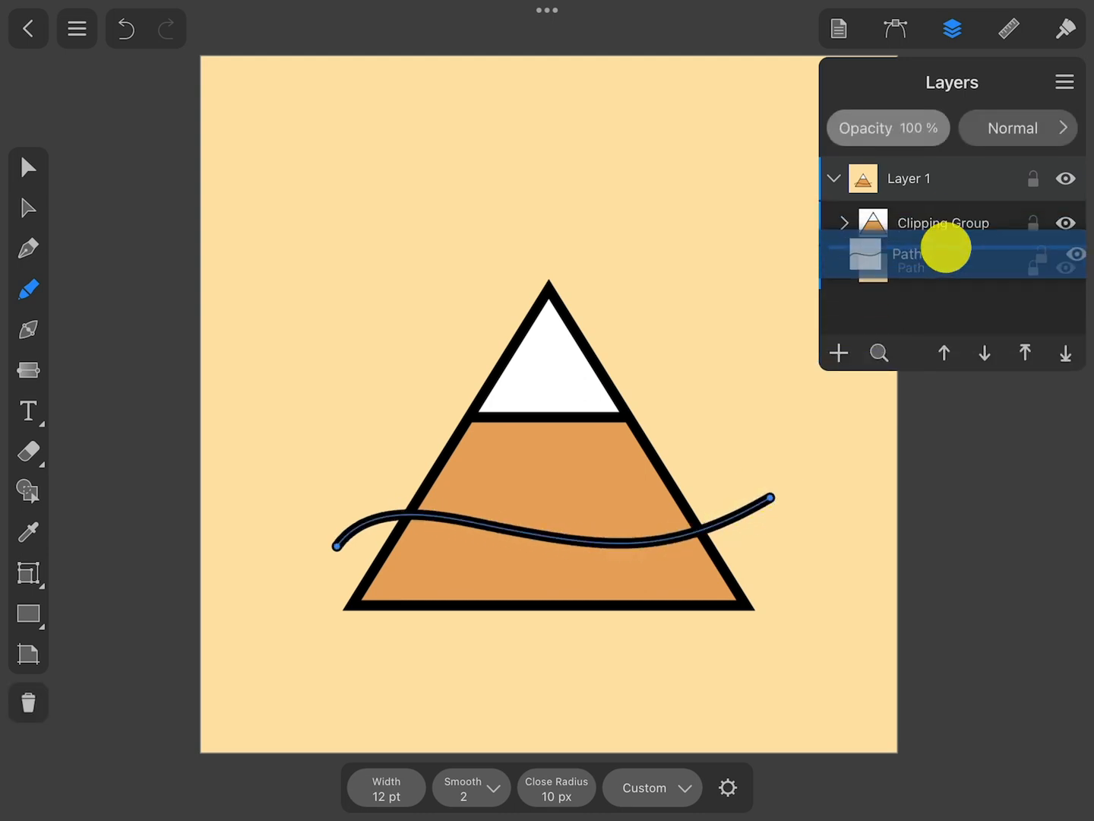
- Drag the wavy Path layer above the Clipping Group in Layers
left_click(843, 222)
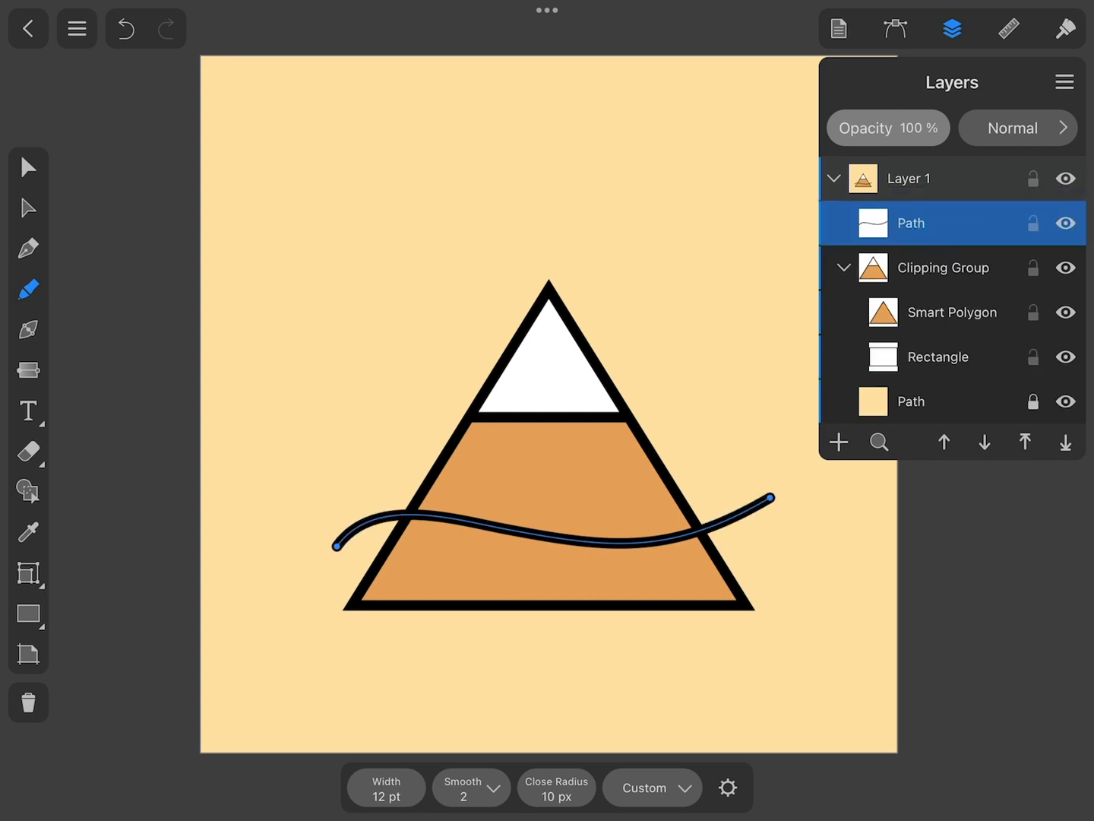
left_click(1064, 82)
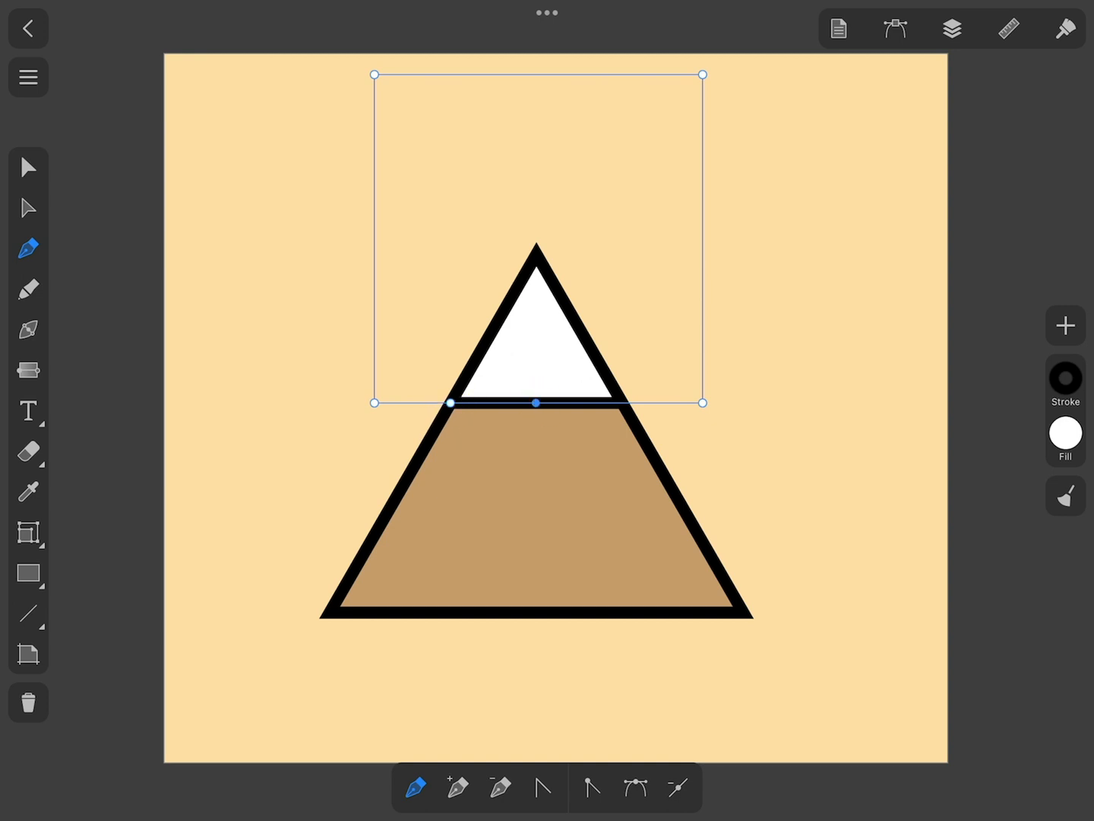
- Edit the snow cap path along the tan mountain's upper section with the Pen tool
left_click(541, 788)
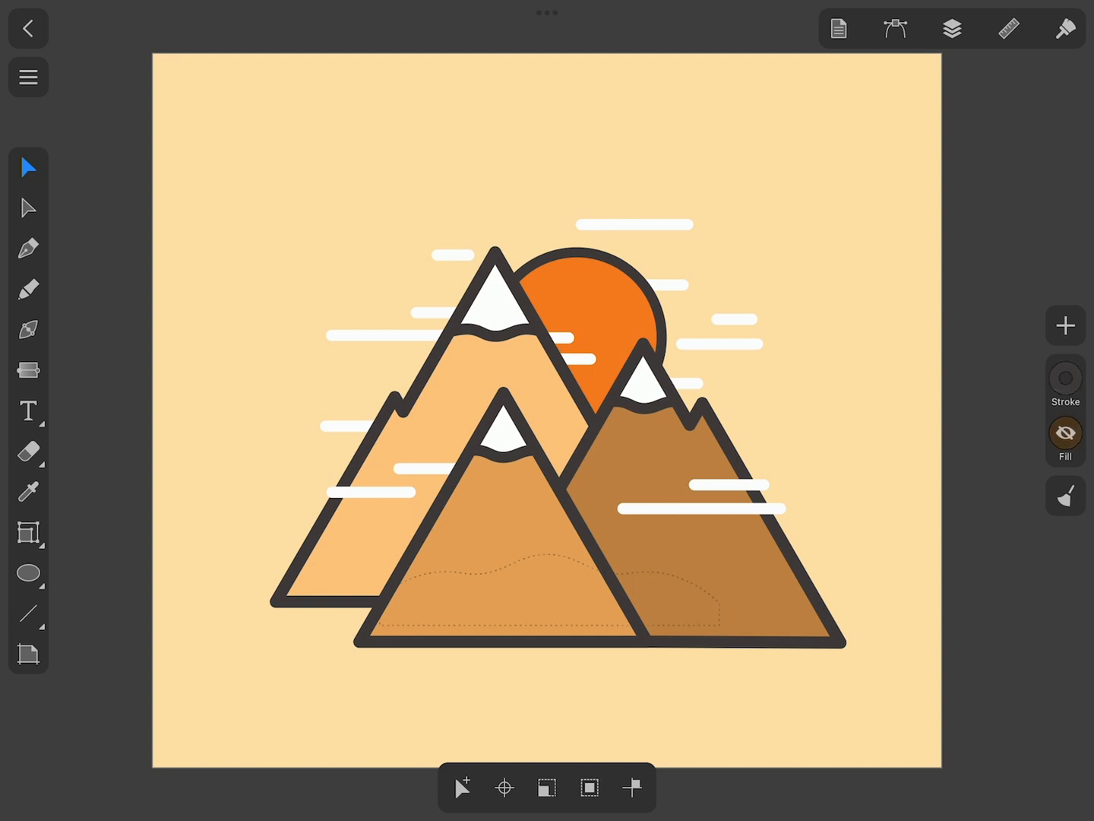
- Select the hill path for its brown fill and dark outline, then switch to ellipses
left_click(27, 249)
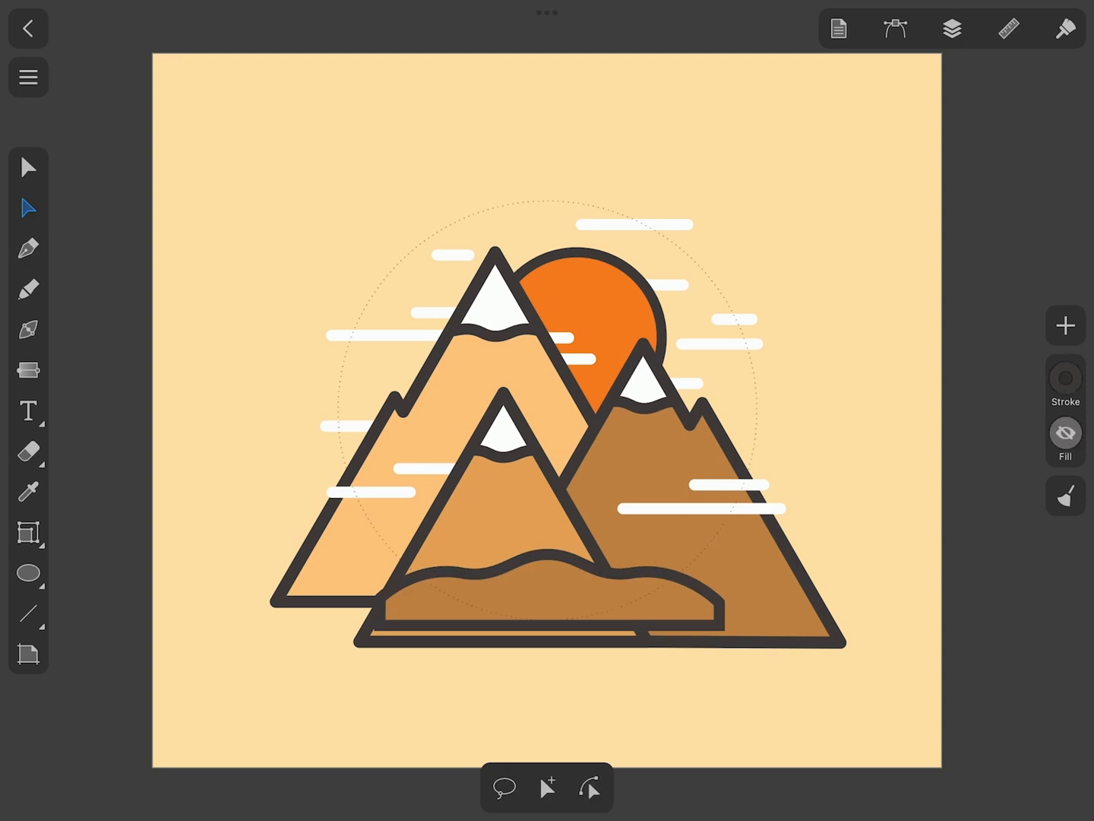
left_click(28, 574)
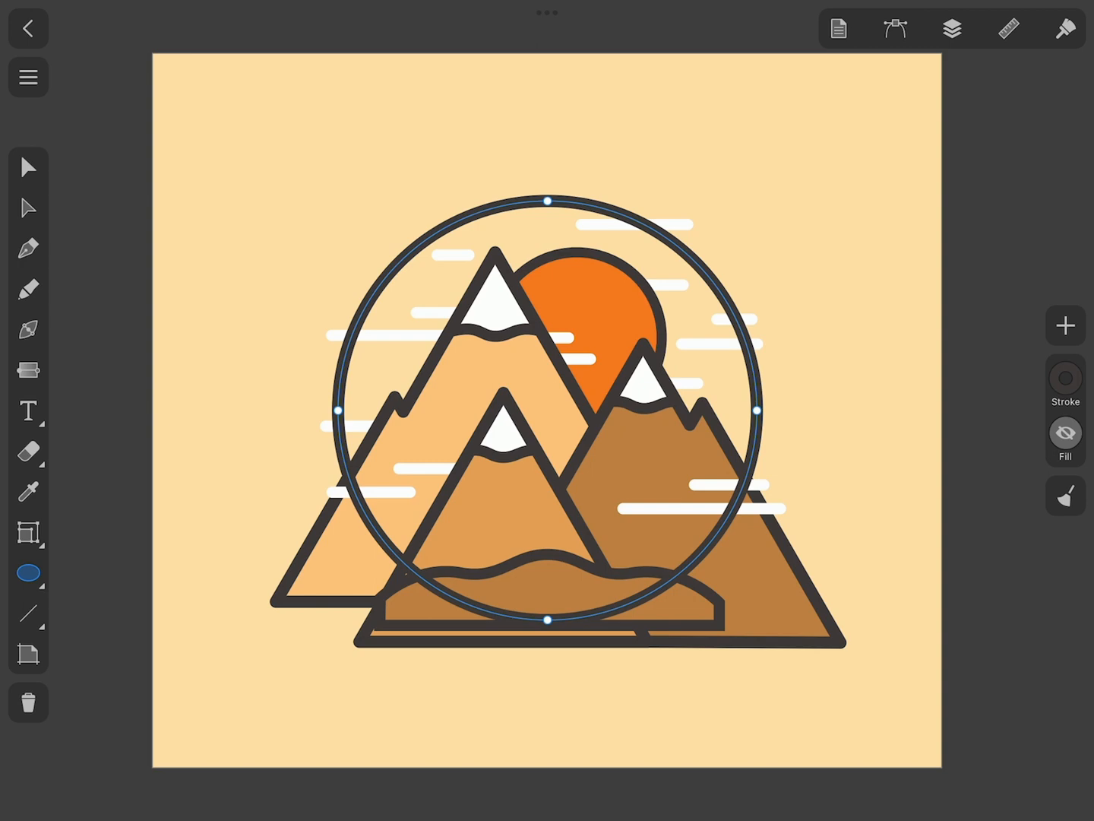
- Check the circle's Geometry and bring it to the front via Arrange
left_click(1009, 29)
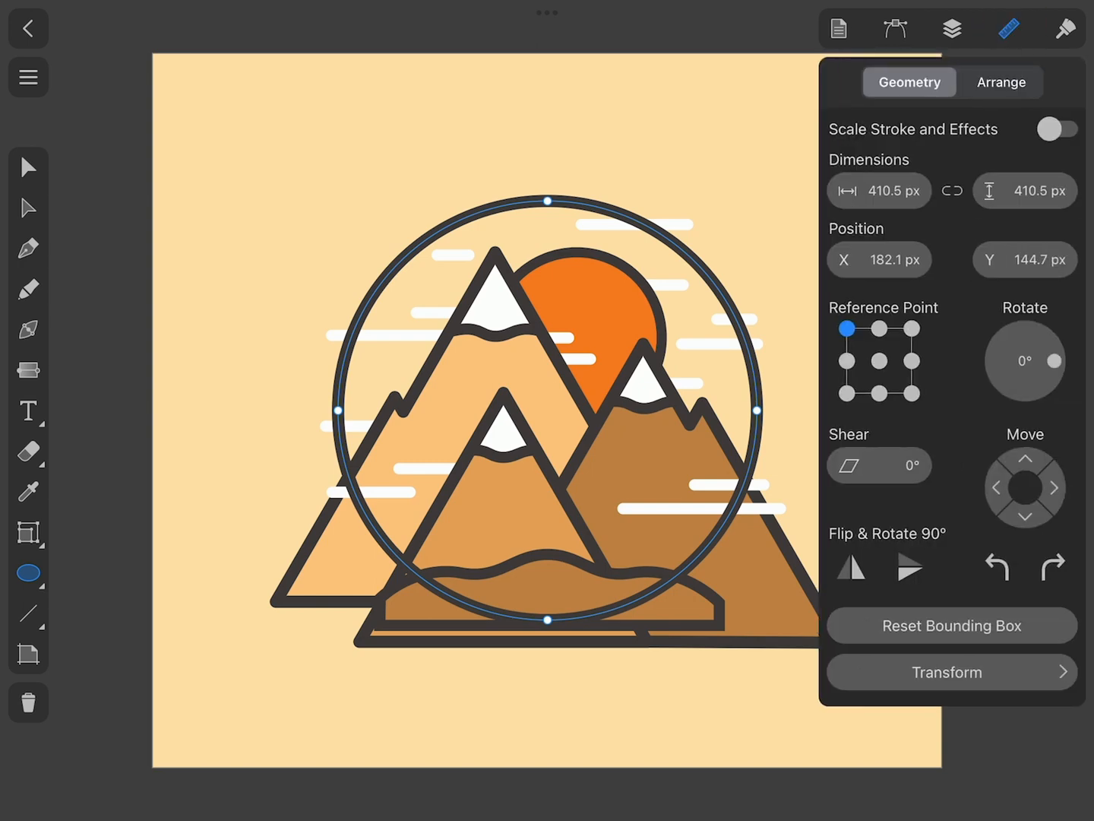
left_click(1000, 82)
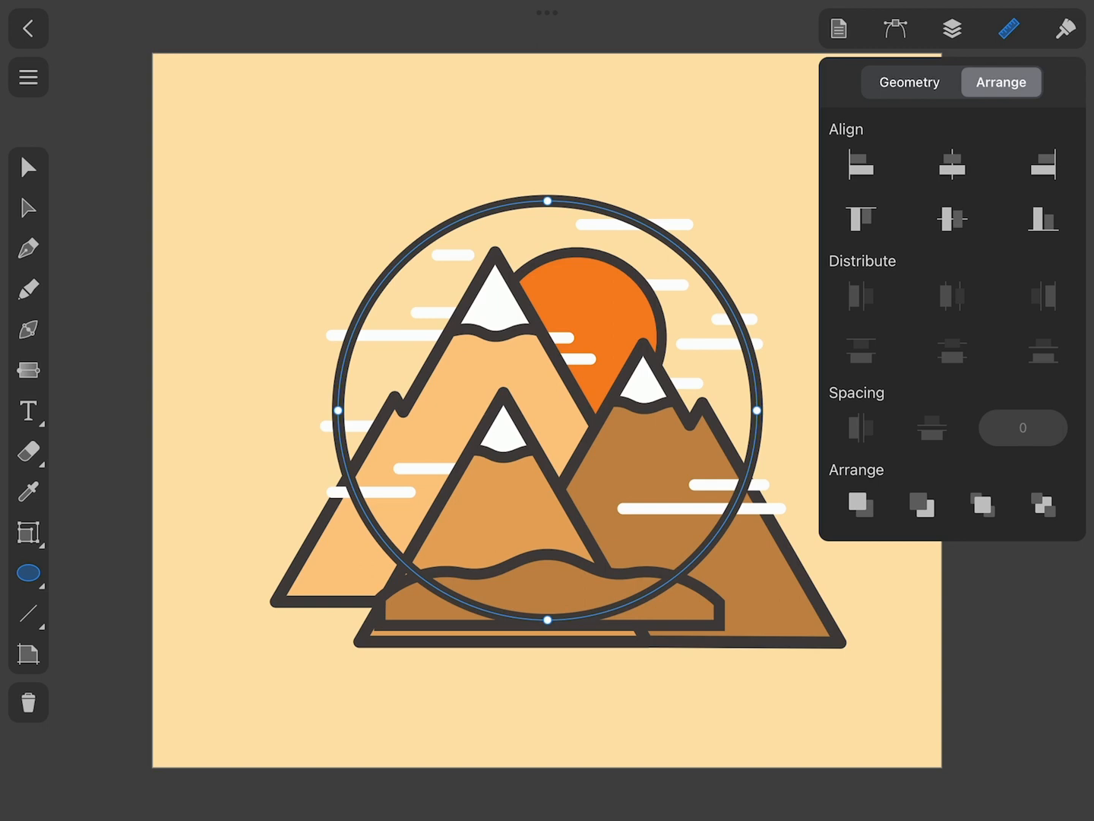
left_click(951, 29)
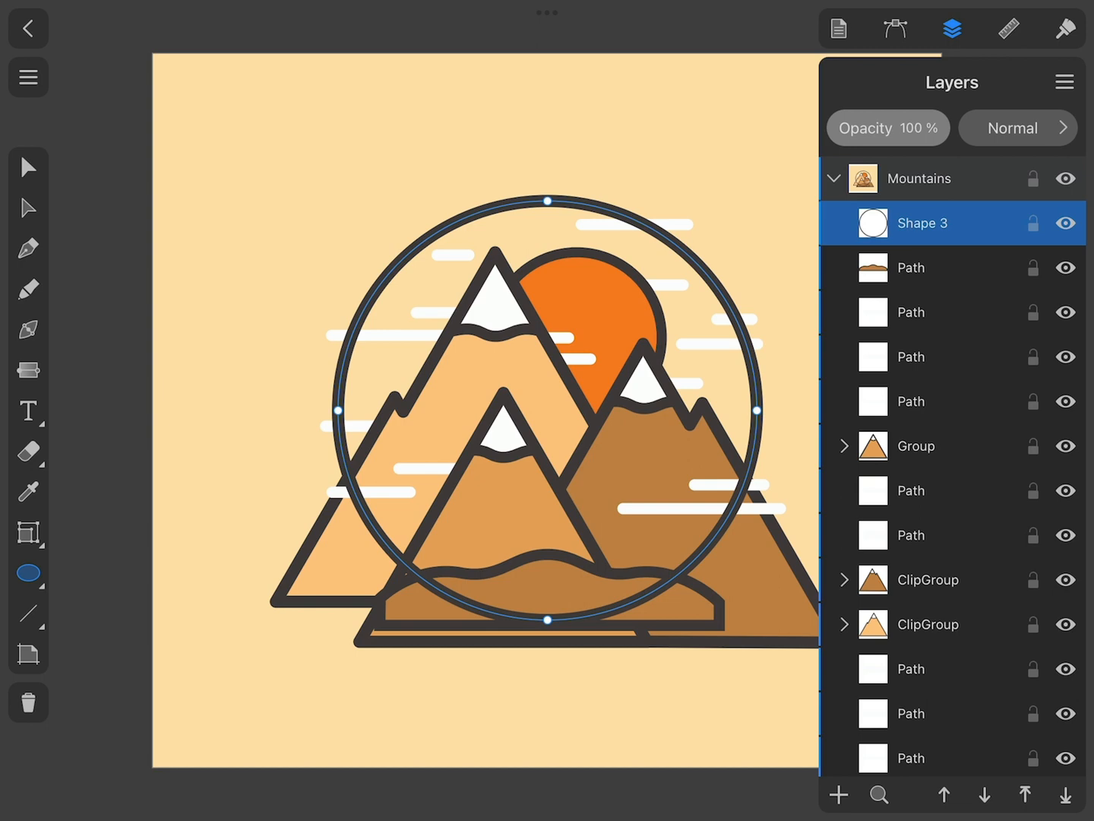
left_click(952, 27)
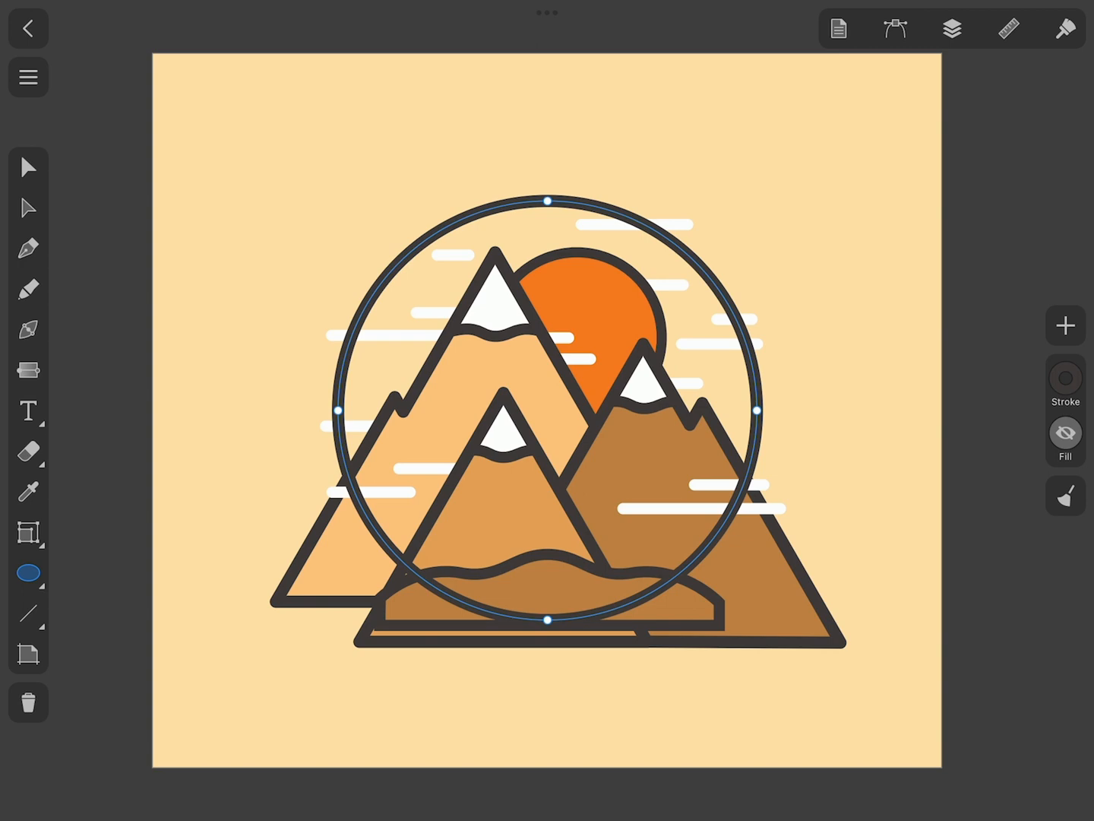
- Select all objects, apply Clipping Mask into the circle and expand the resulting Clipping Group
left_click(28, 77)
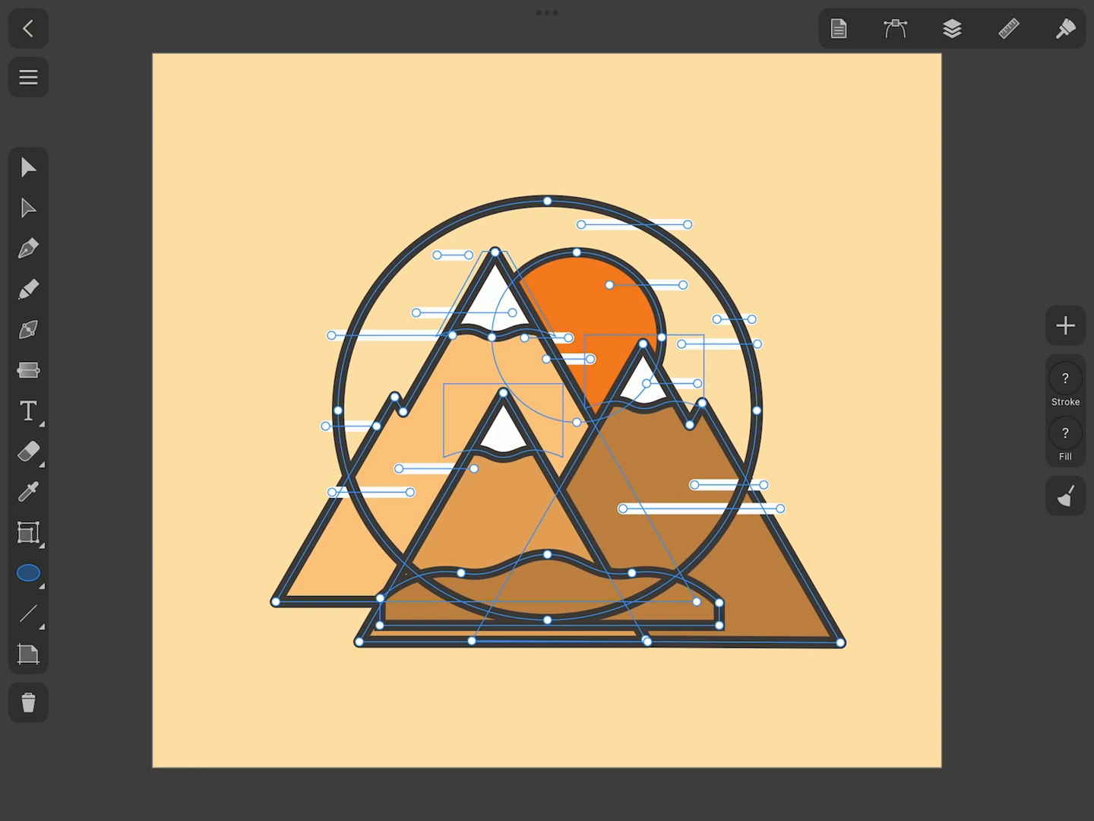
left_click(896, 29)
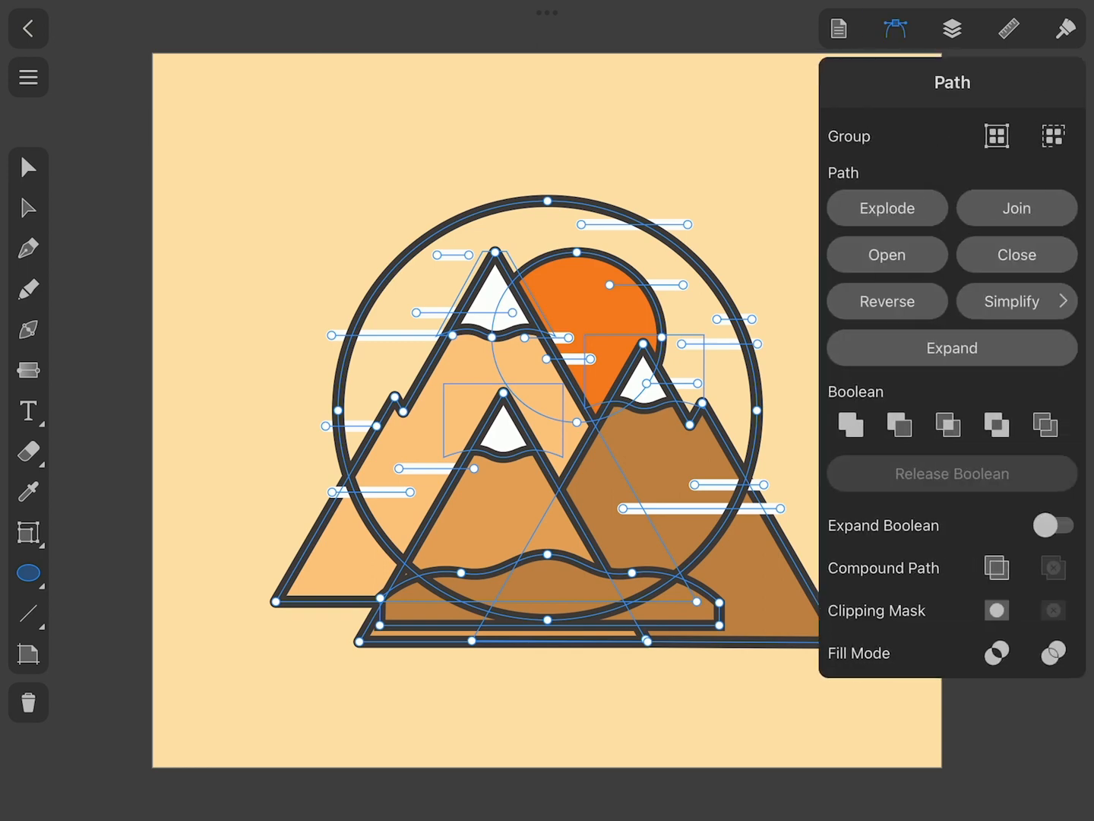
left_click(1015, 207)
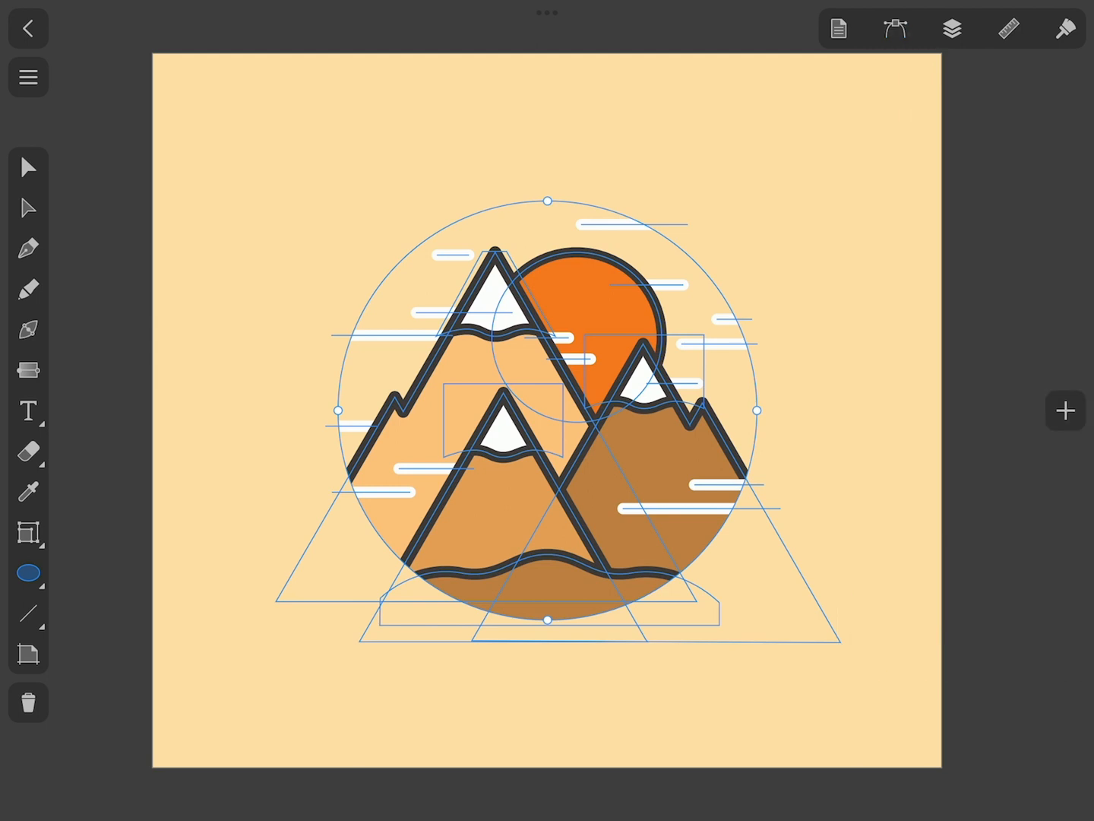
left_click(952, 29)
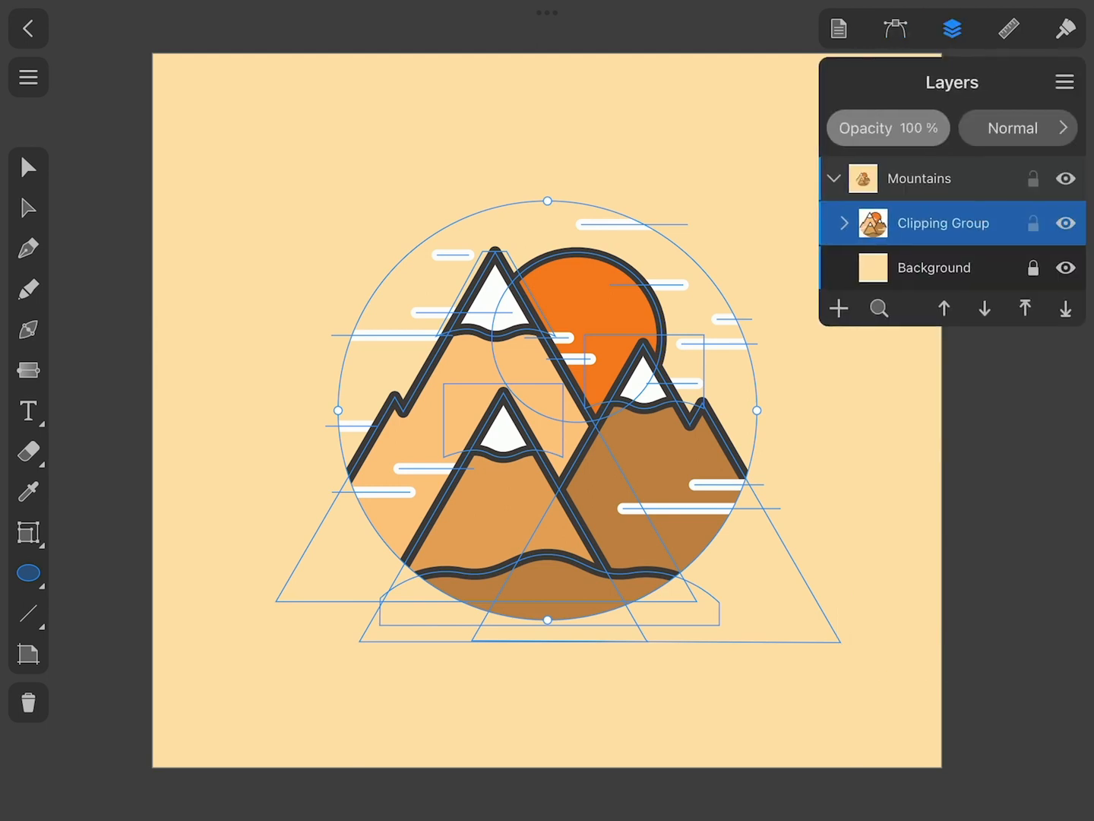
left_click(842, 221)
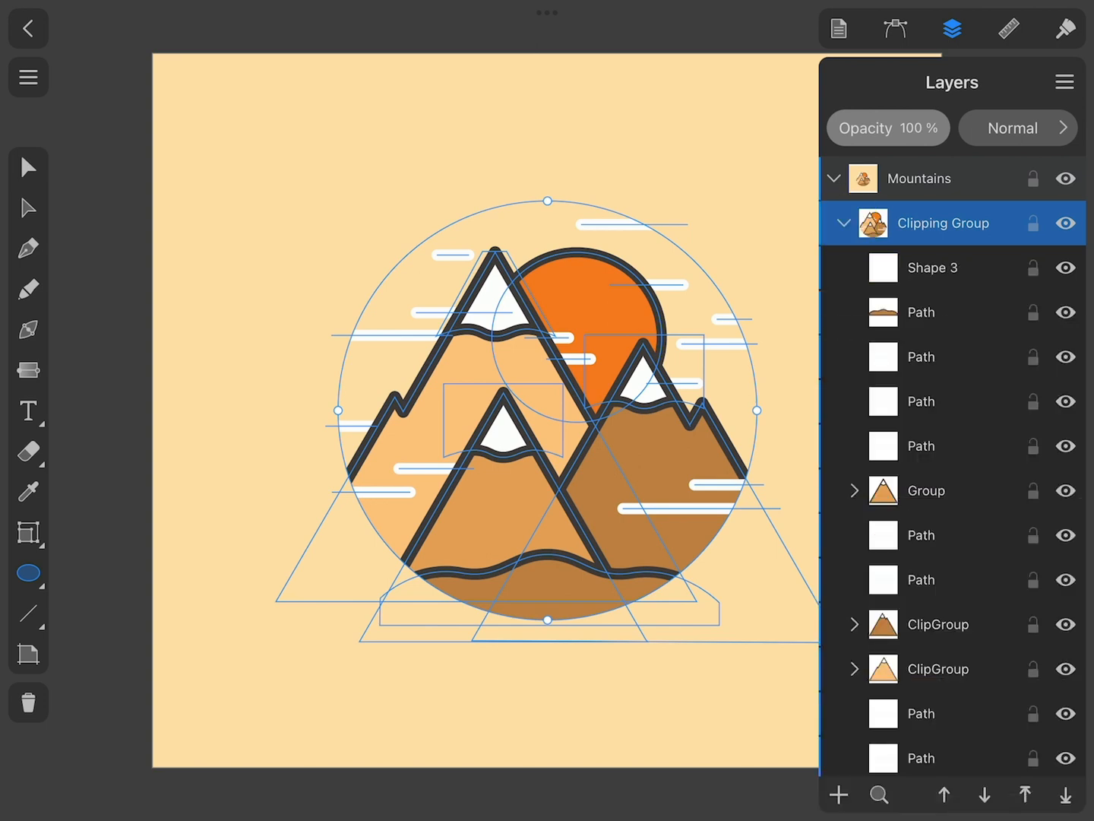
- Select Shape 3 in the Clipping Group and enable its stroke for a dark ring
left_click(932, 268)
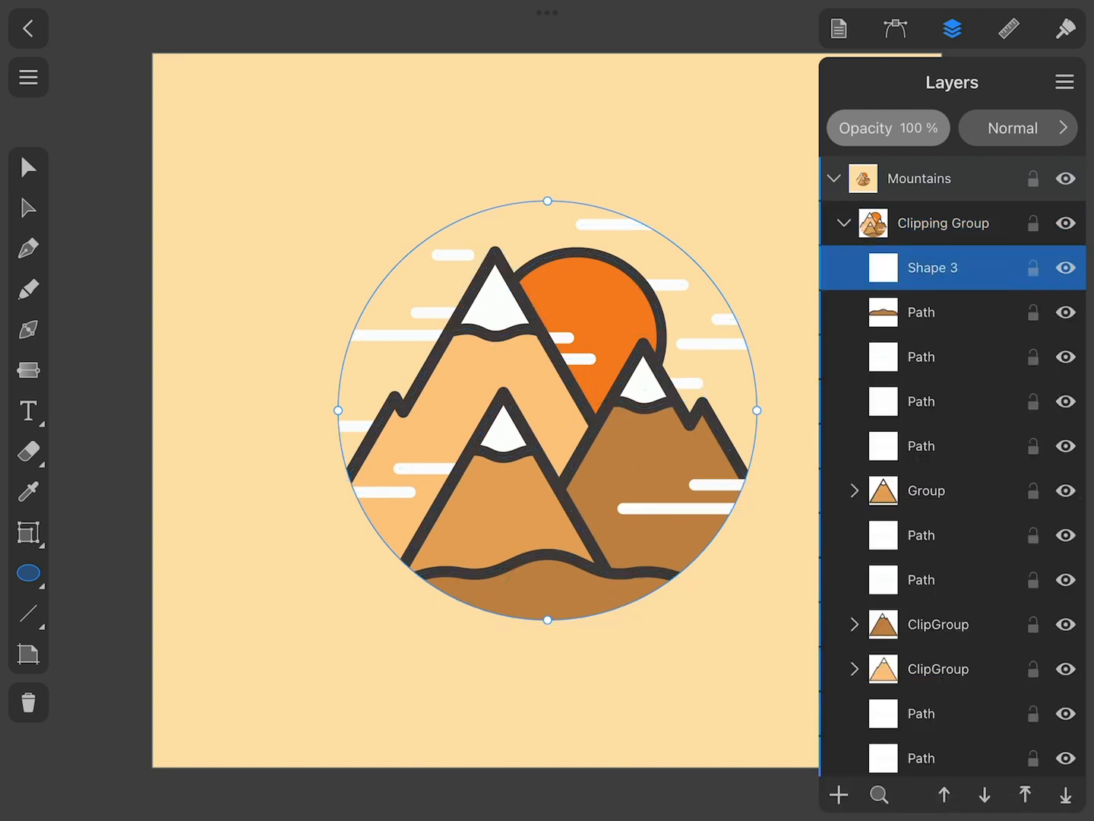
left_click(1064, 29)
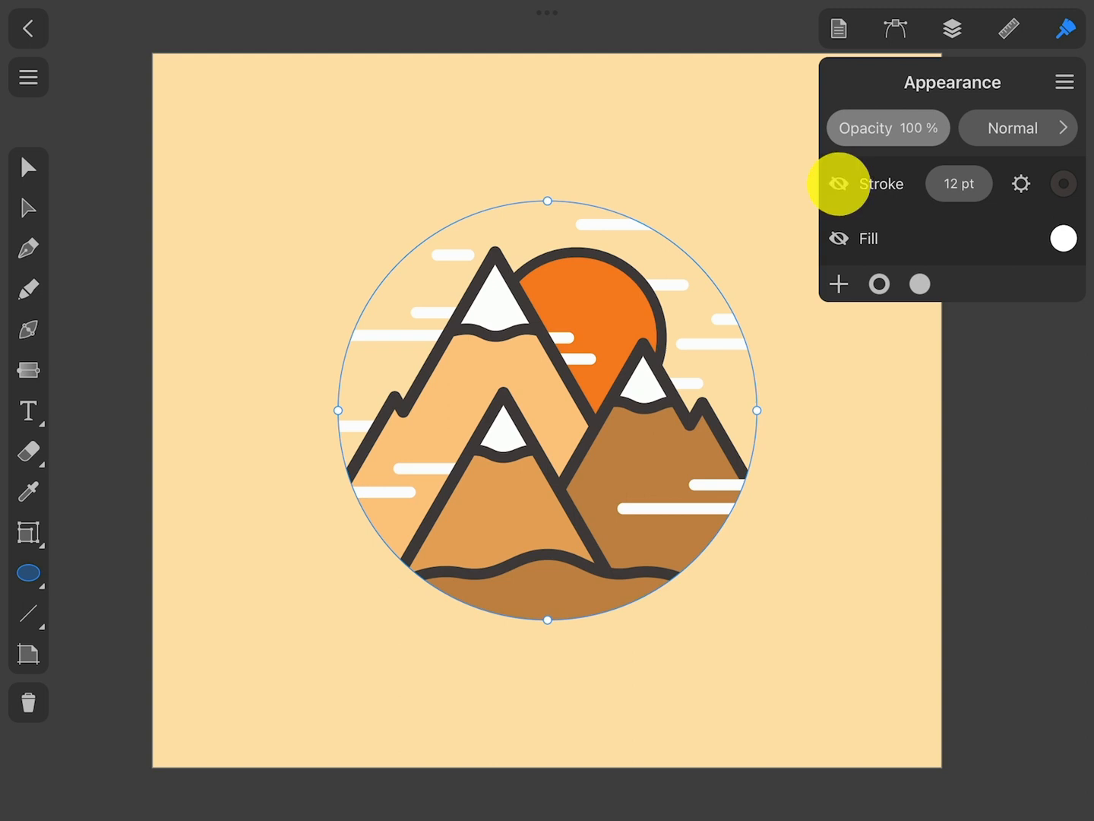
left_click(839, 183)
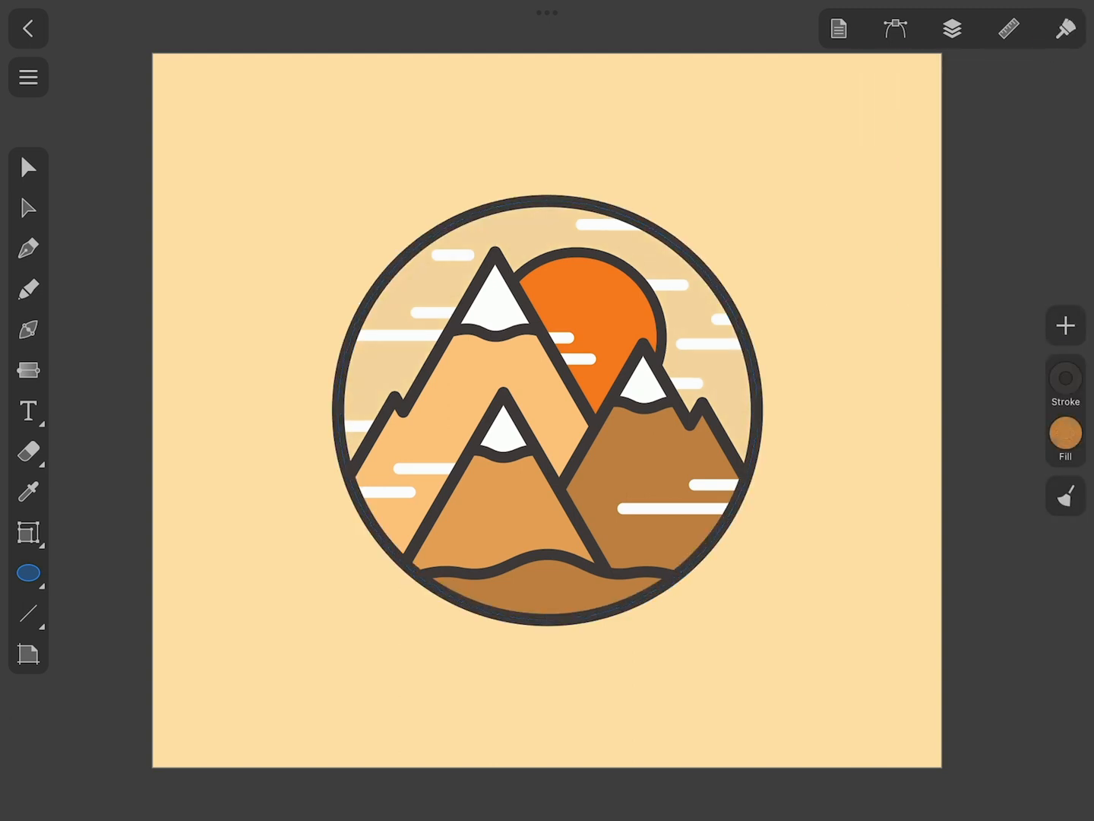
left_click(27, 208)
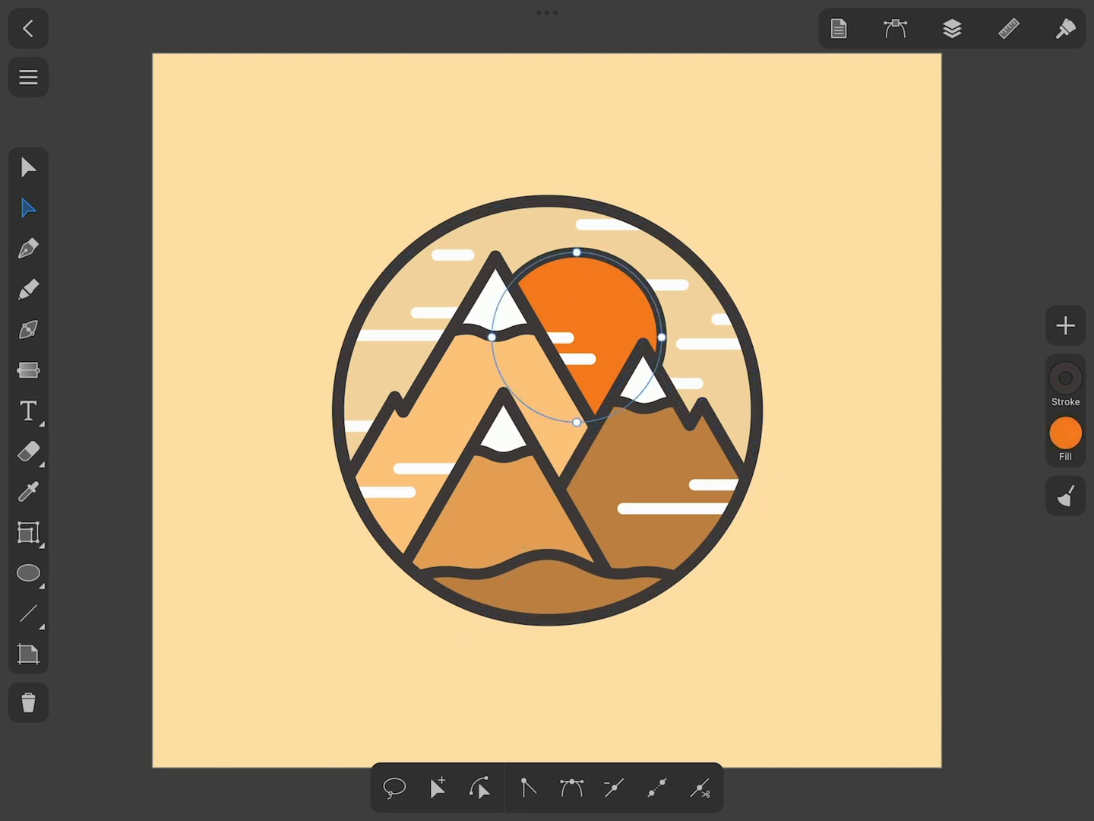
left_click(547, 555)
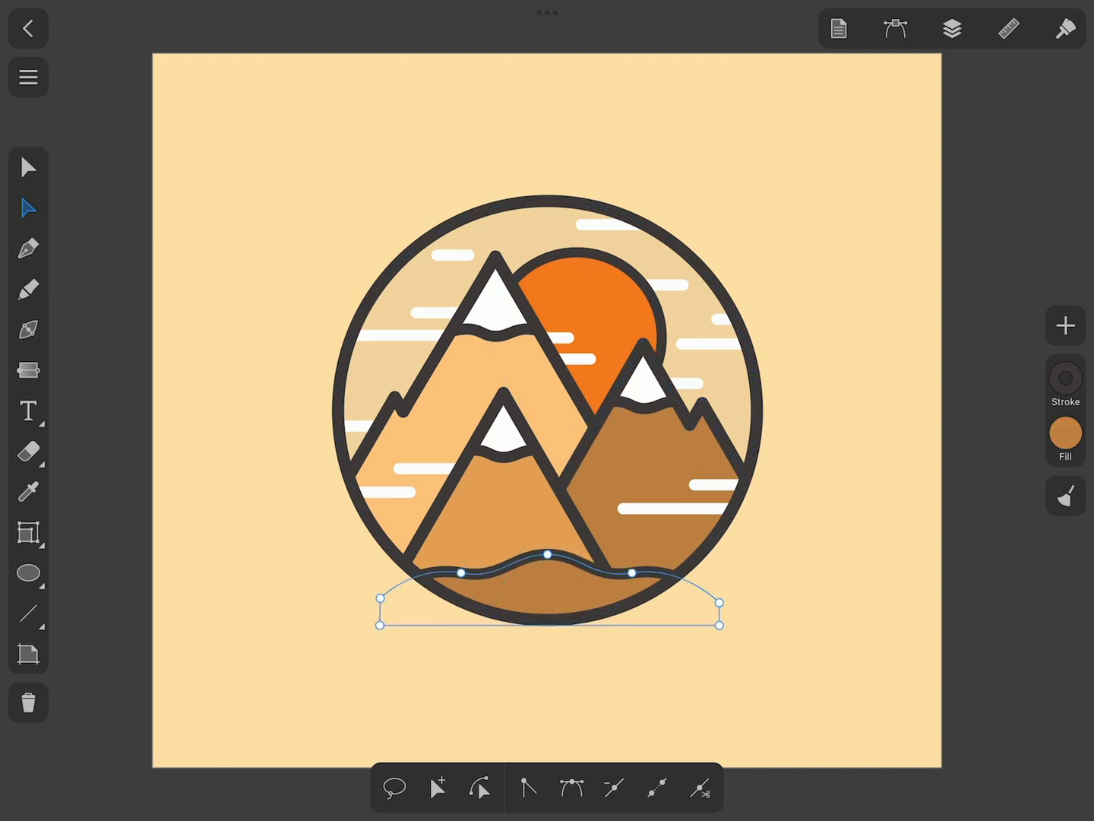